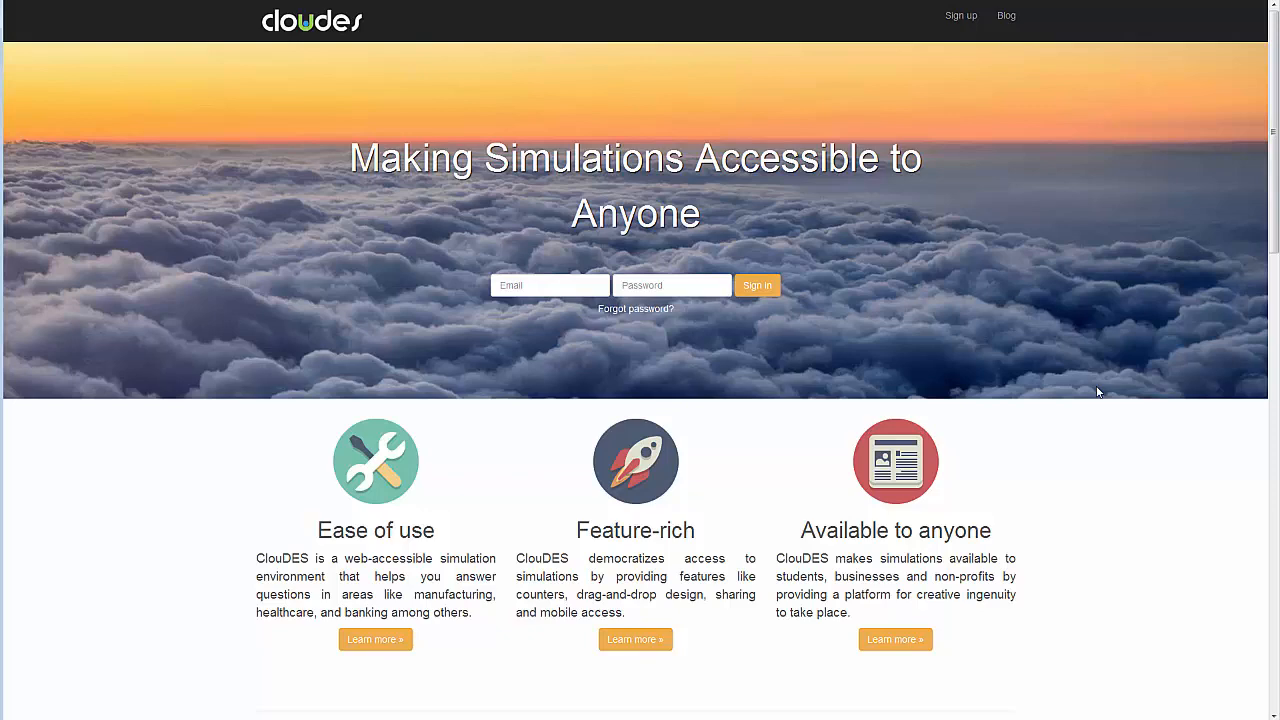
mouse_move(1100, 390)
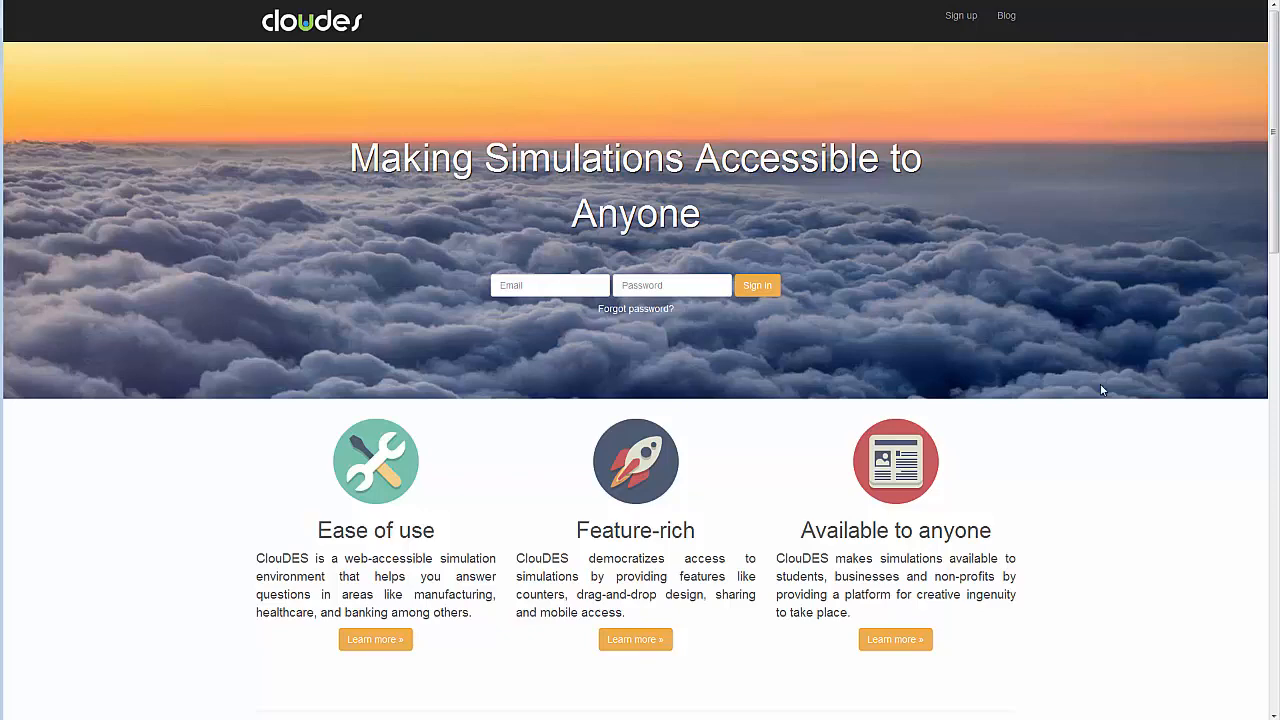
Sign in to the CloudDES account and reach the dashboard listing starter, saved and public models
scroll("down", 3)
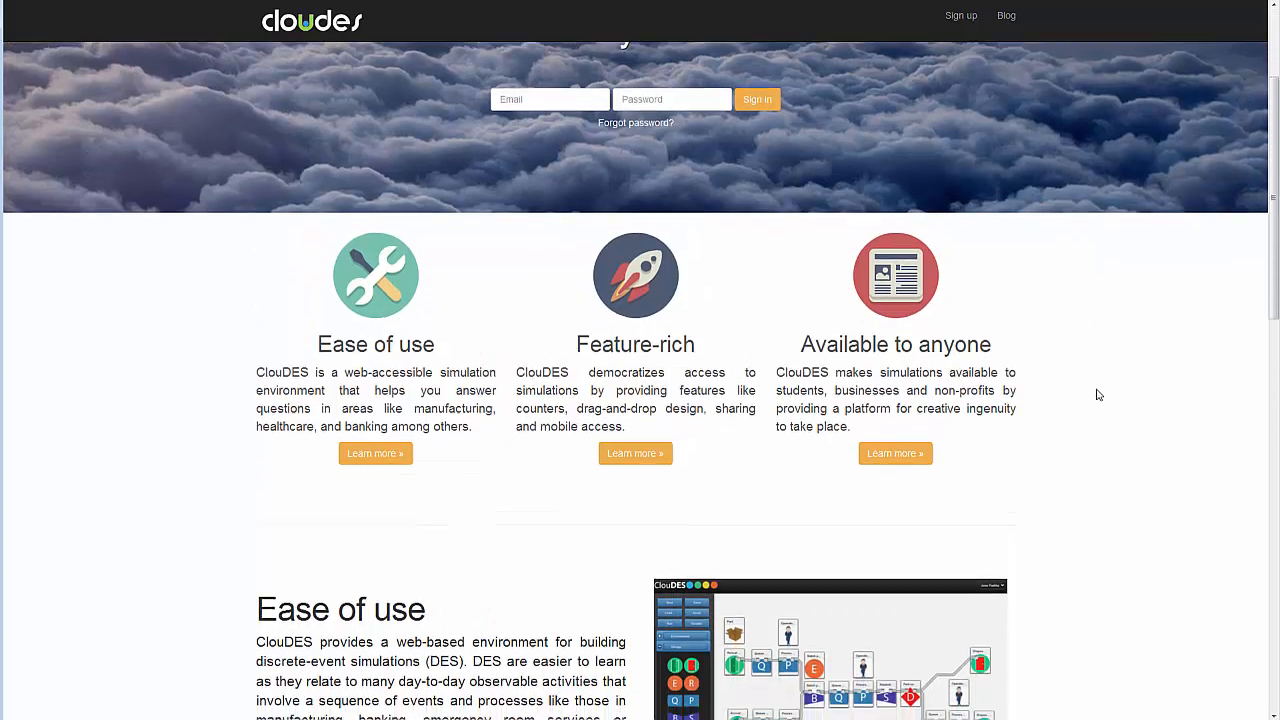
scroll("down", 3)
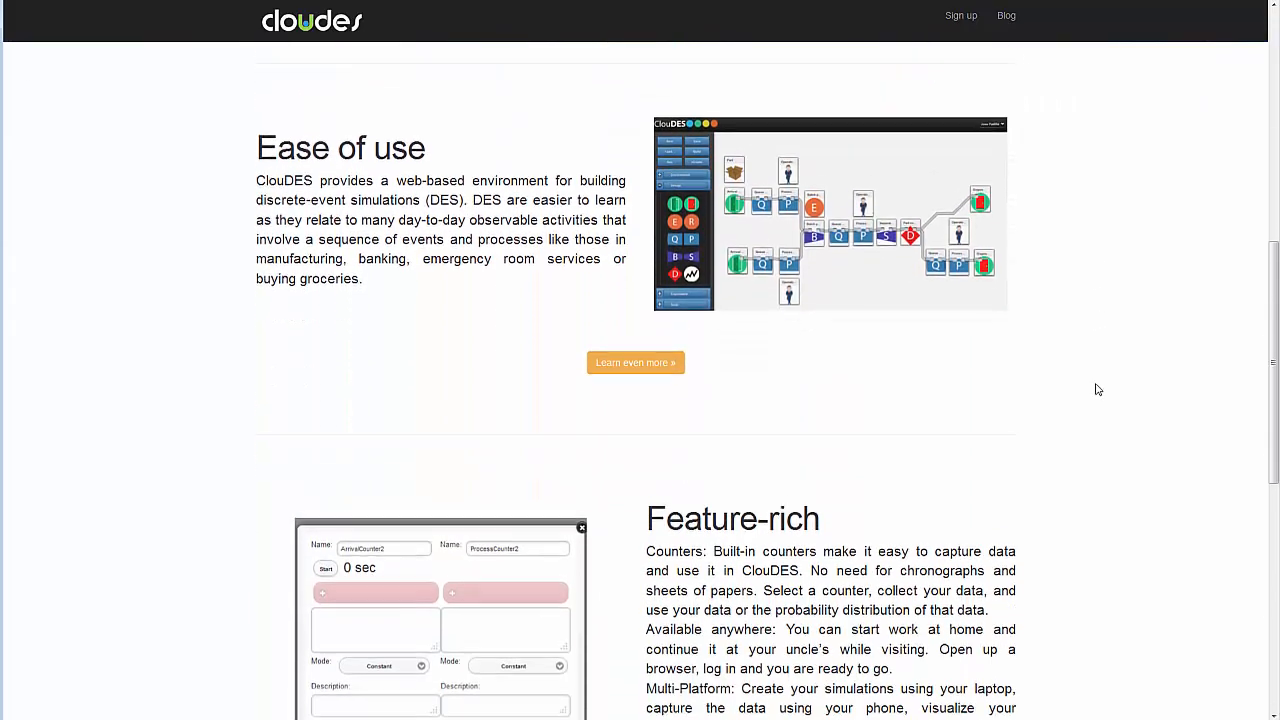
scroll("down", 3)
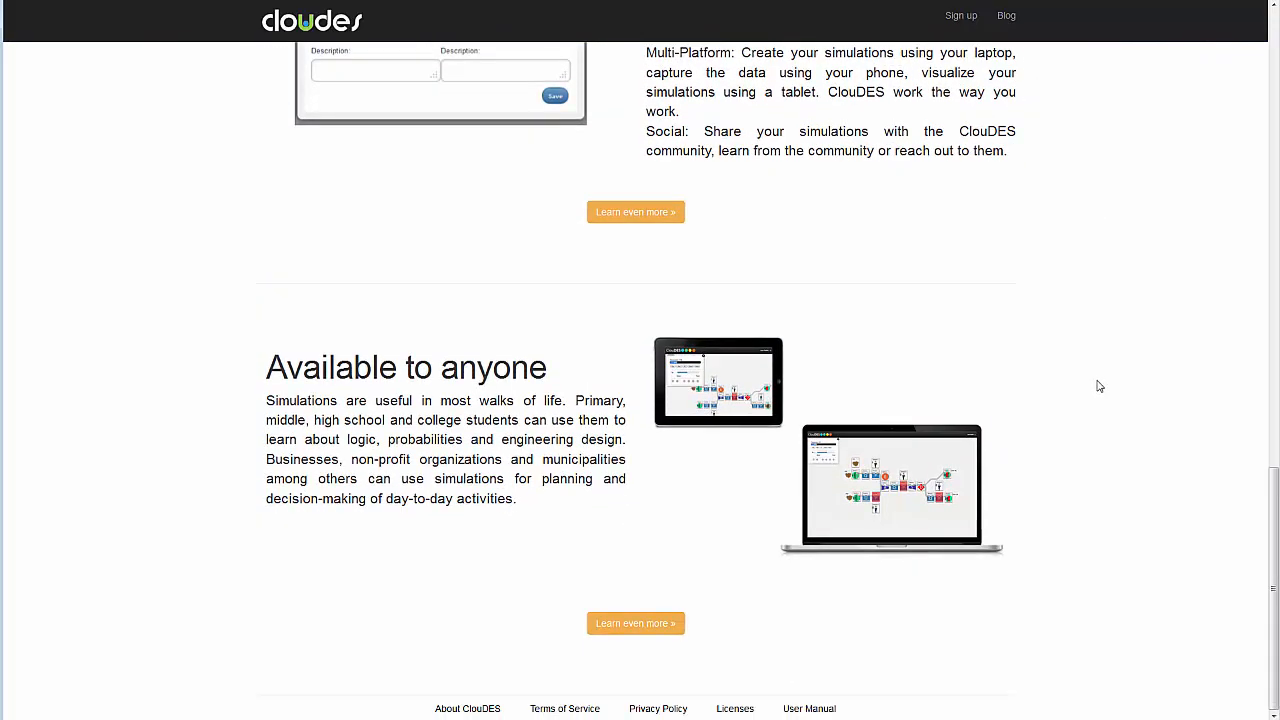
scroll("up", 3)
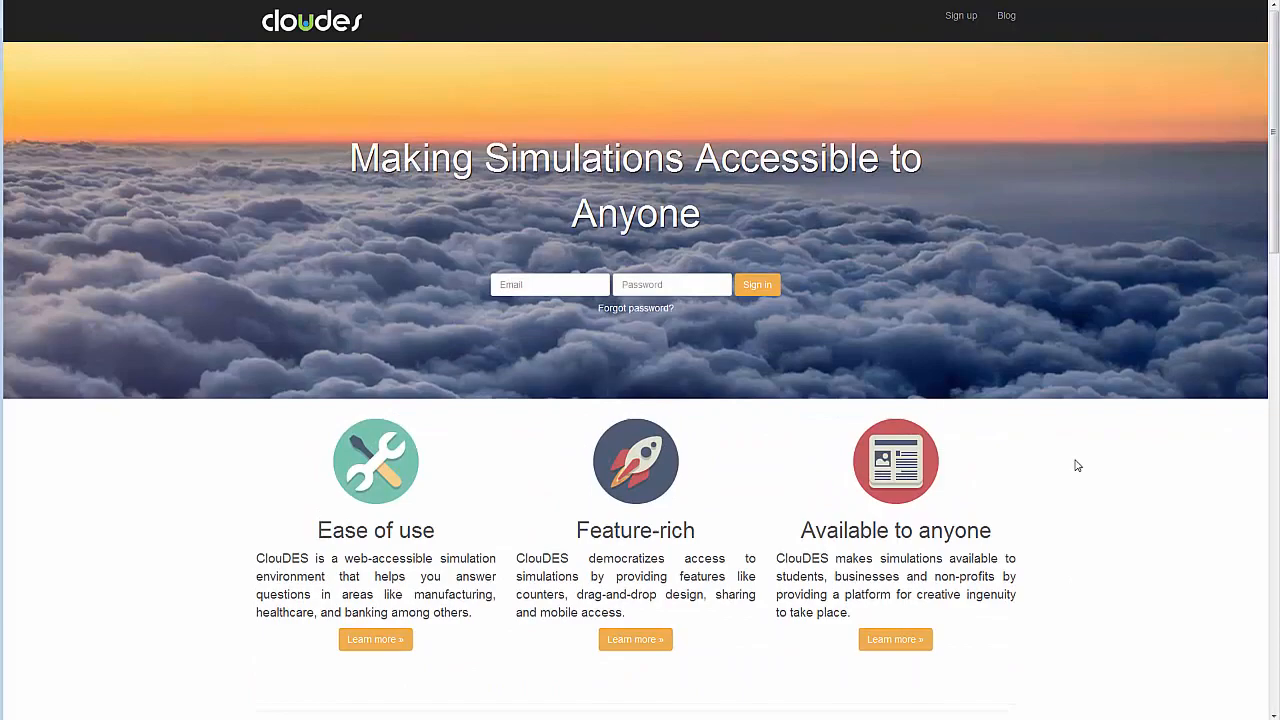
left_click(944, 16)
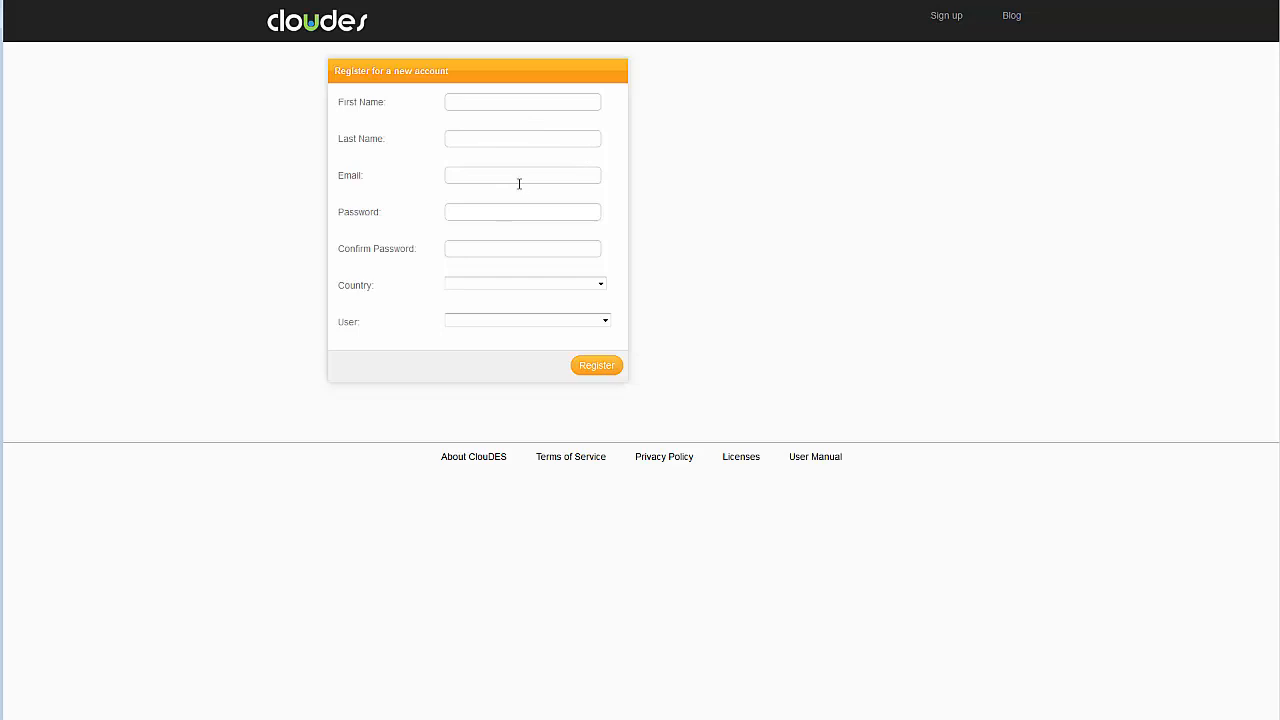
mouse_move(528, 272)
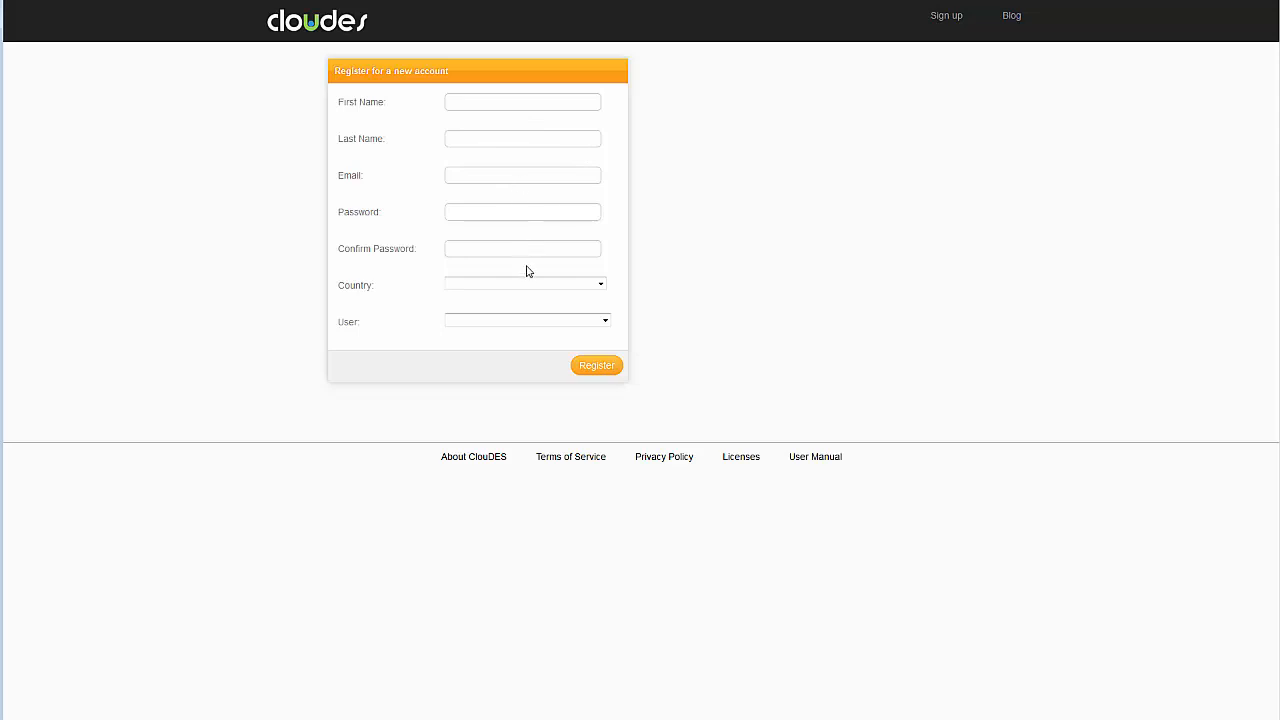
mouse_move(846, 460)
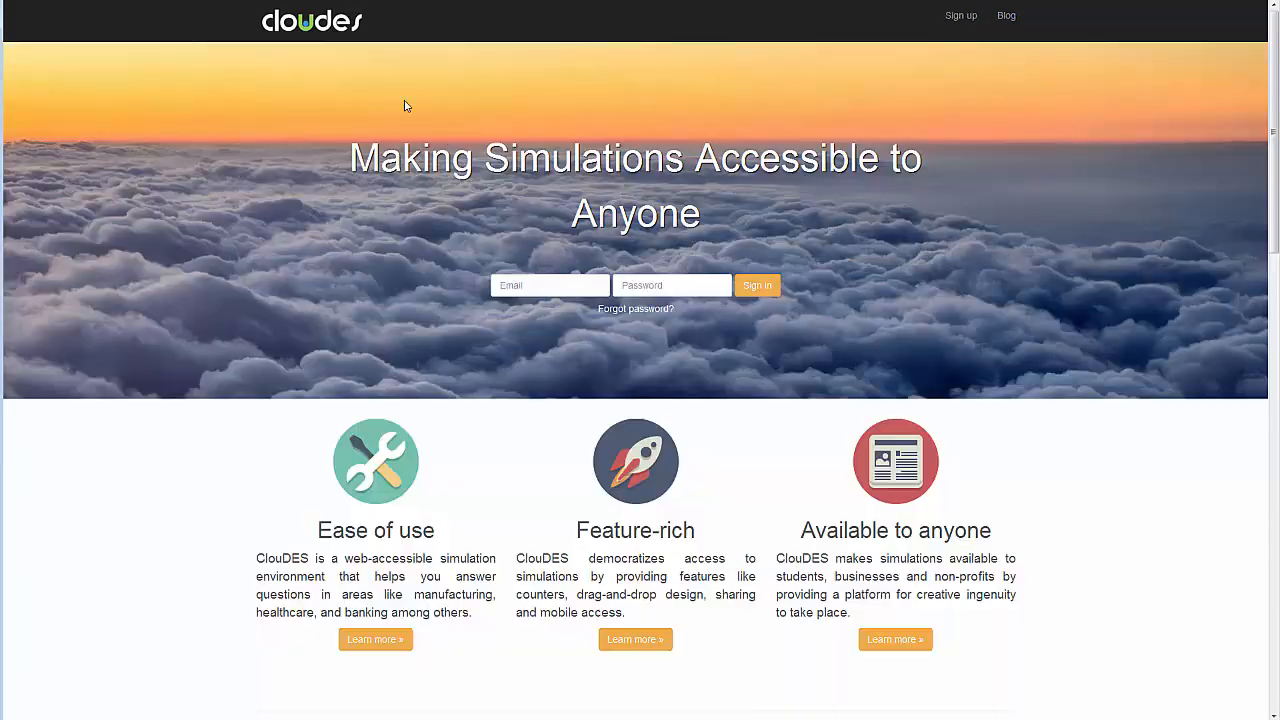
left_click(756, 284)
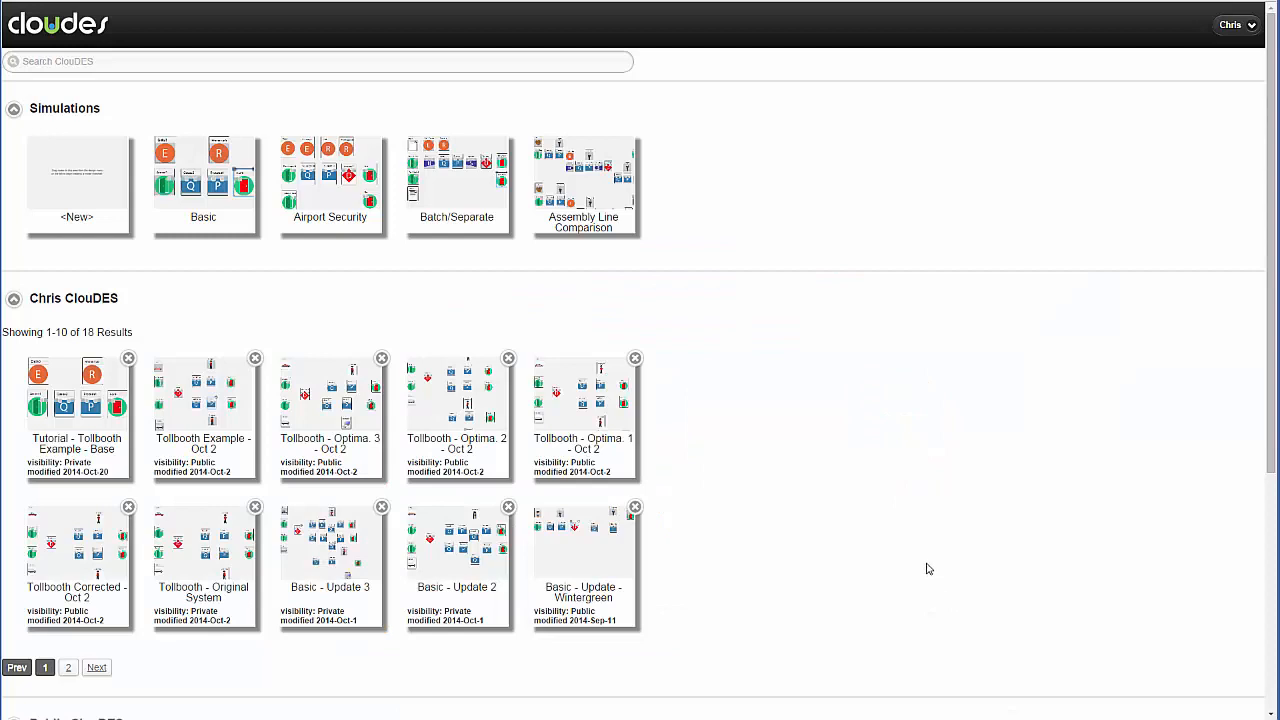
mouse_move(916, 392)
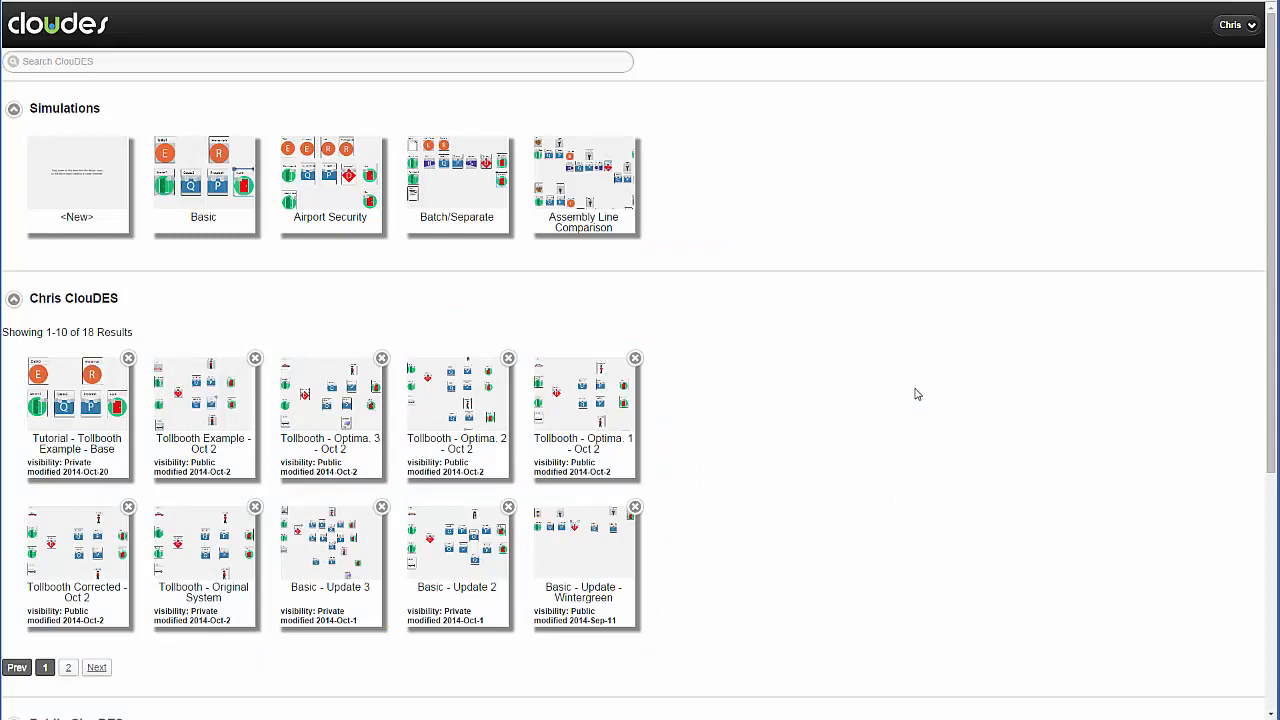
mouse_move(696, 256)
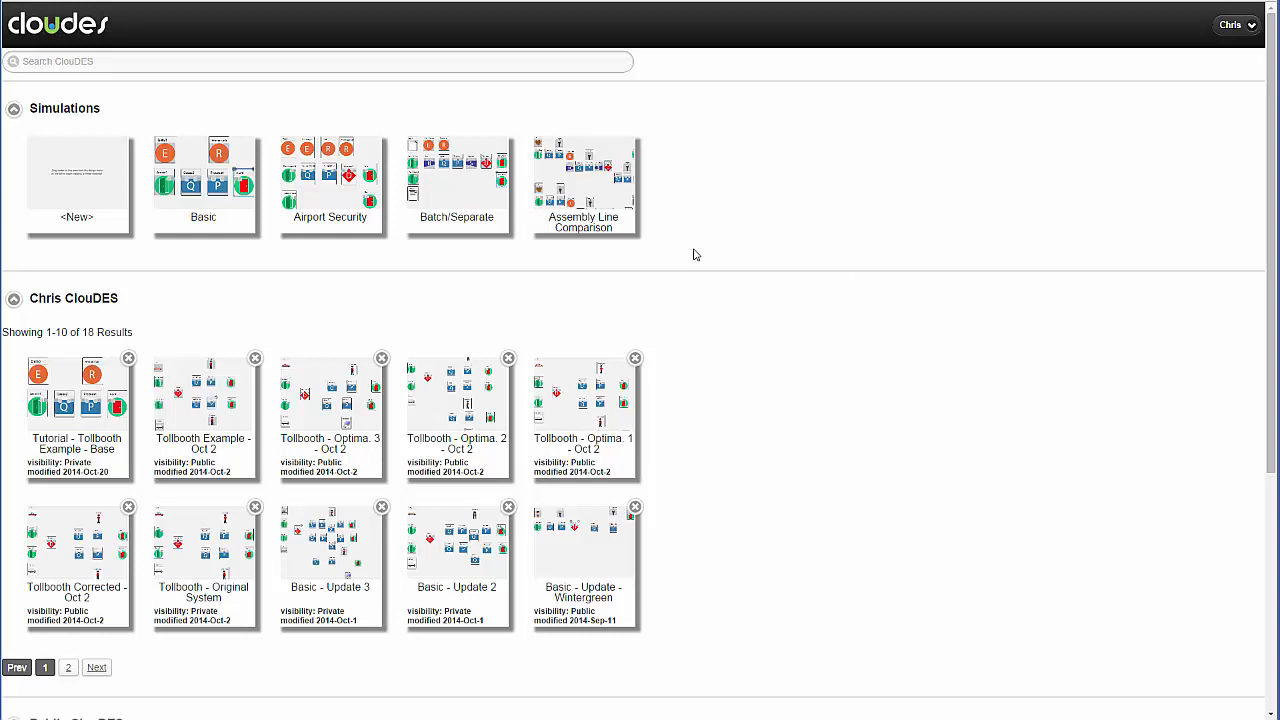
scroll("down", 3)
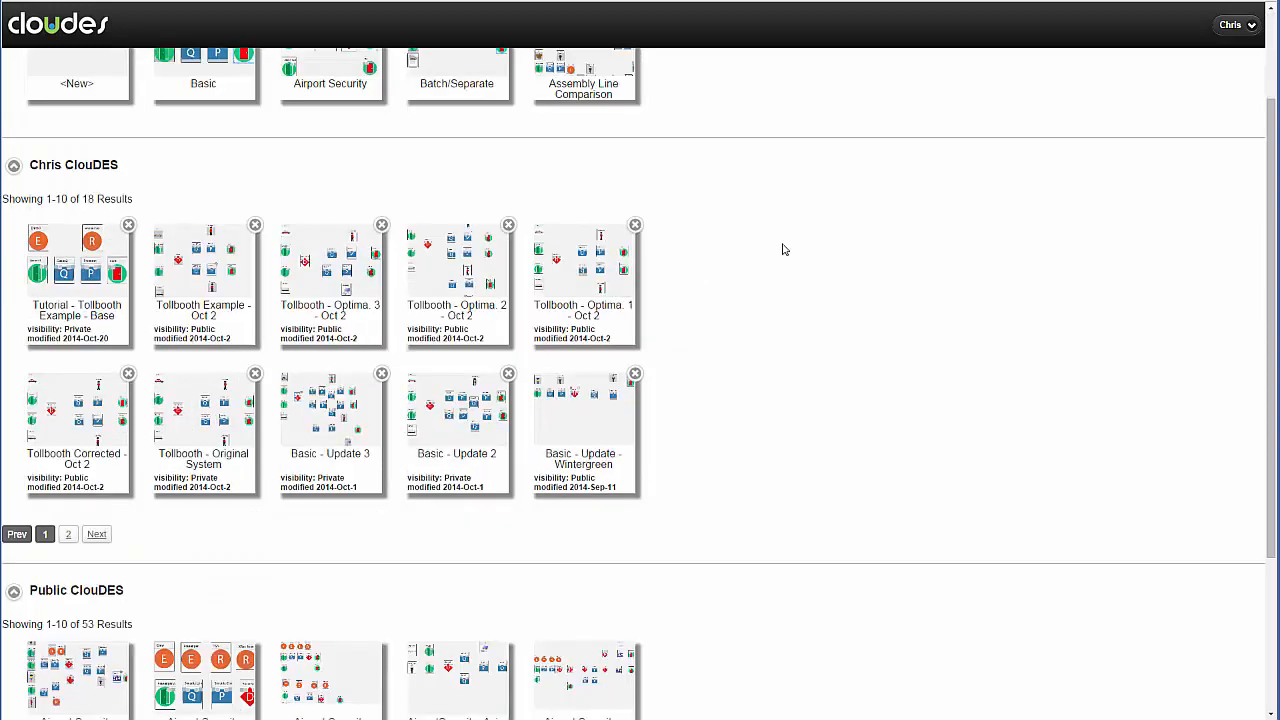
mouse_move(444, 188)
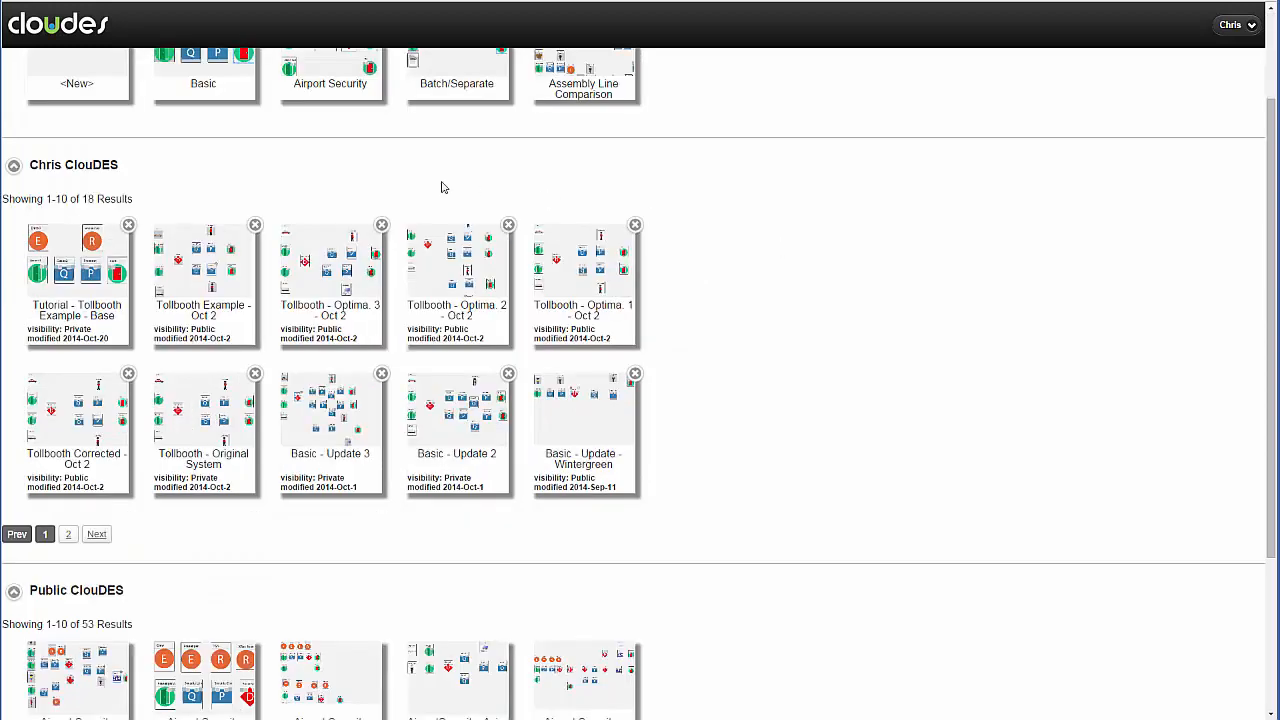
mouse_move(176, 164)
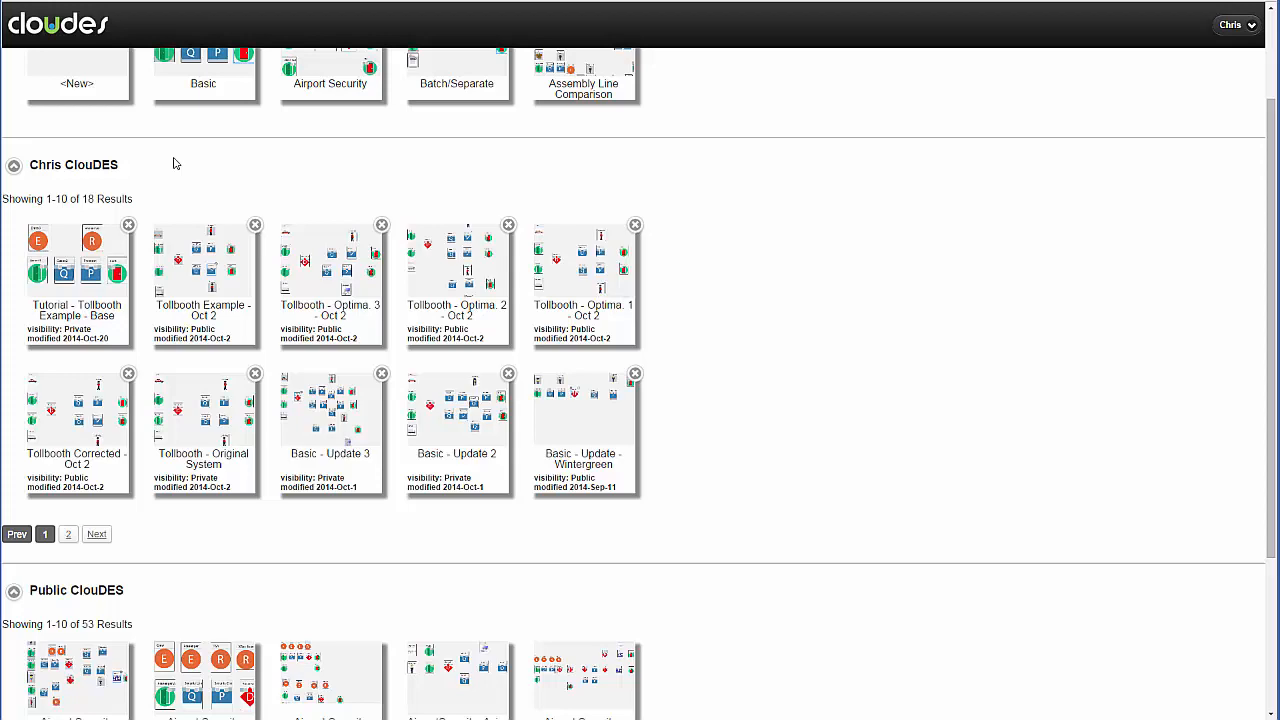
scroll("down", 3)
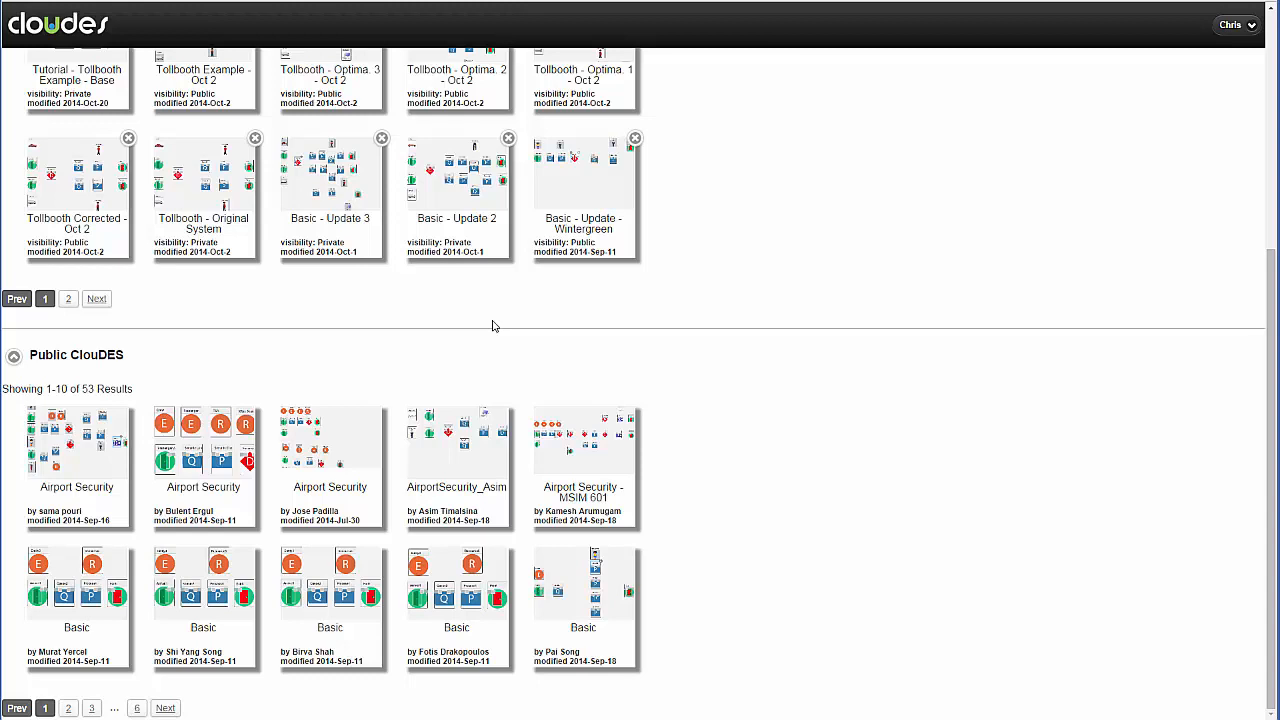
scroll("down", 3)
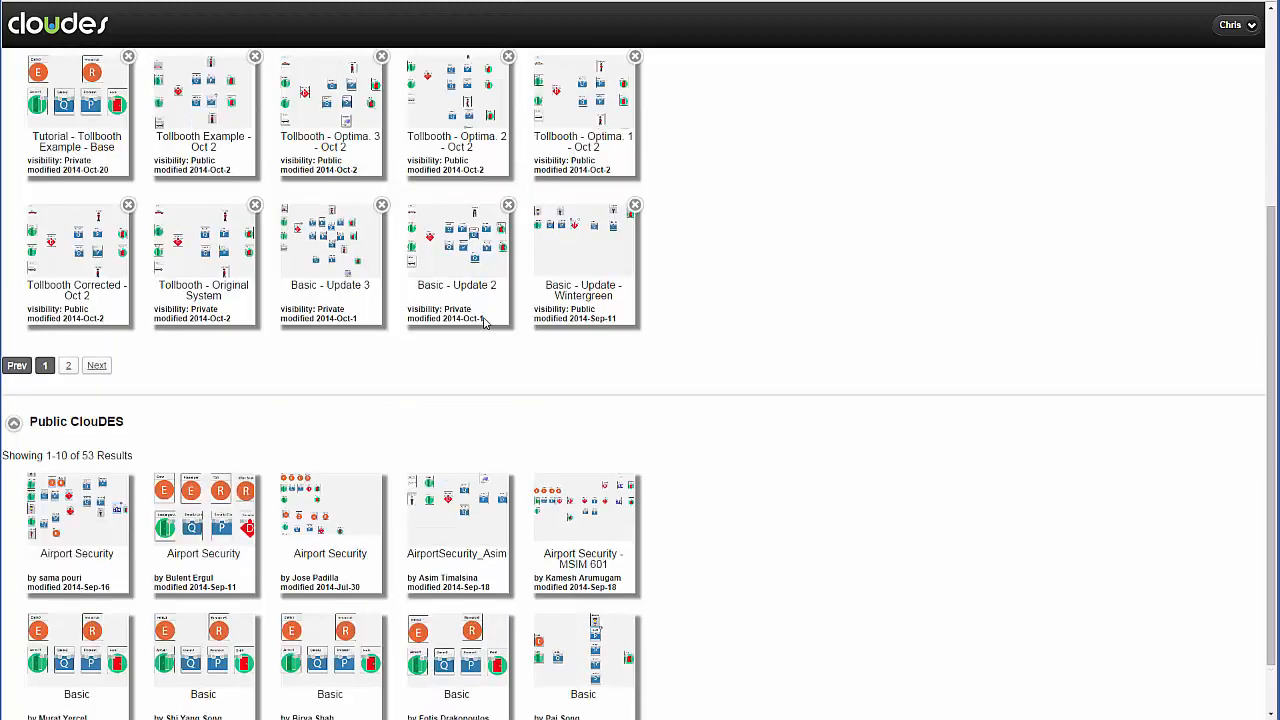
scroll("down", 3)
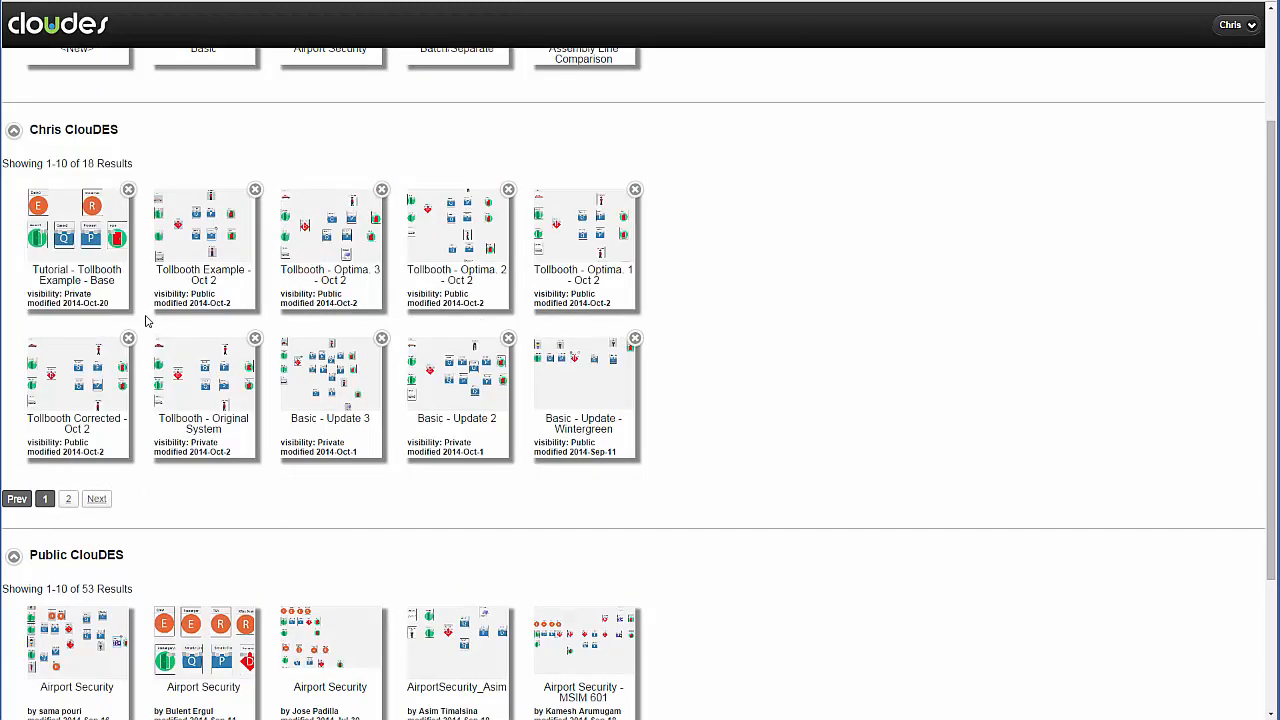
scroll("down", 3)
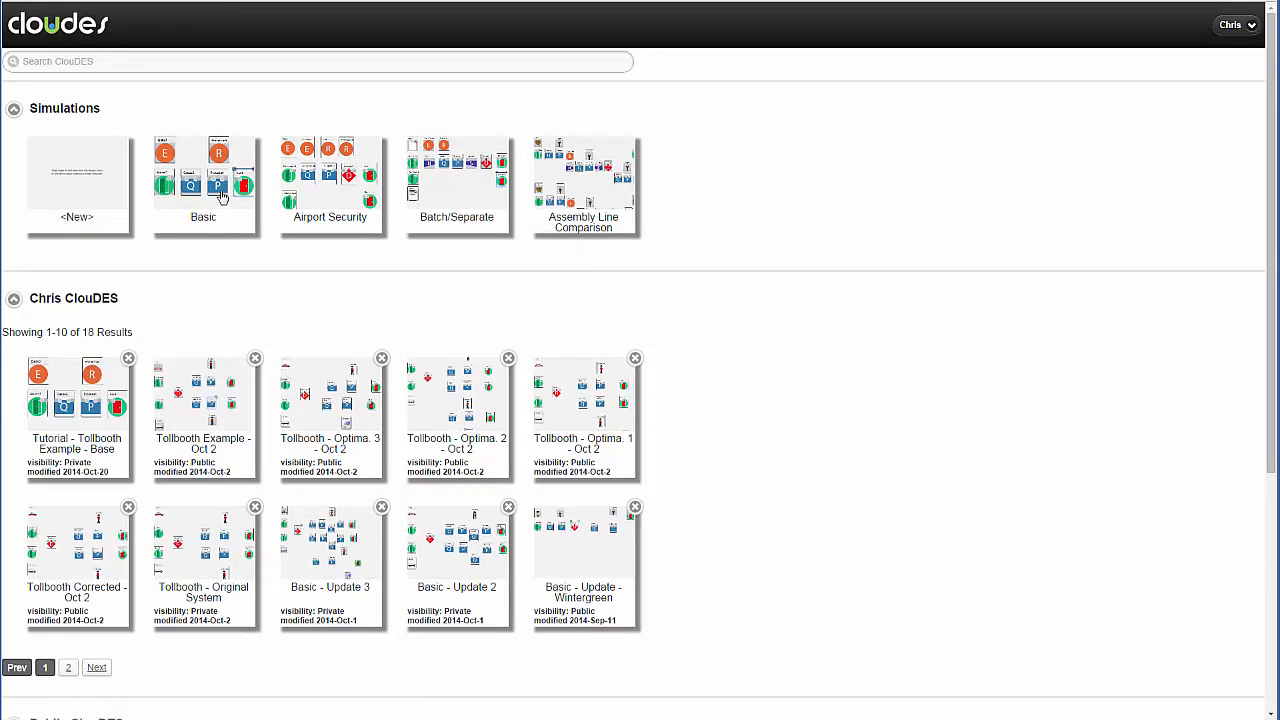
Open the Basic starter simulation in the editor and nudge the Entity3 block upward
double_click(204, 176)
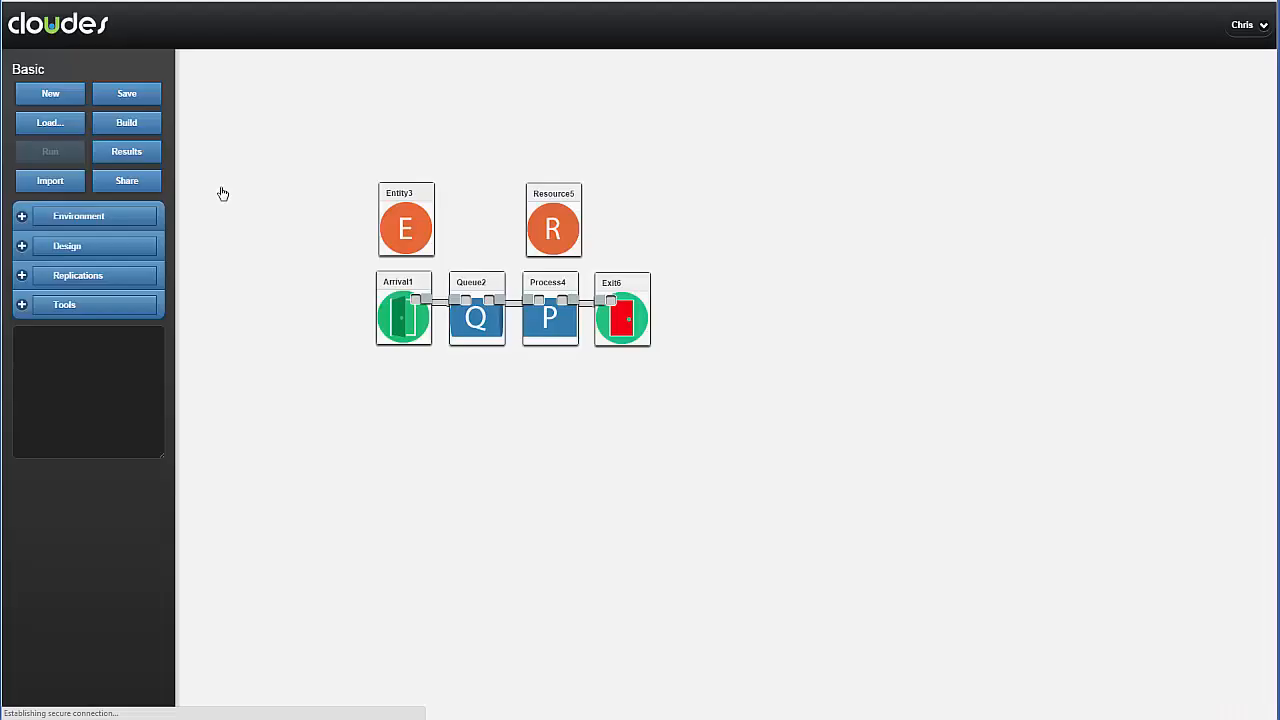
mouse_move(238, 216)
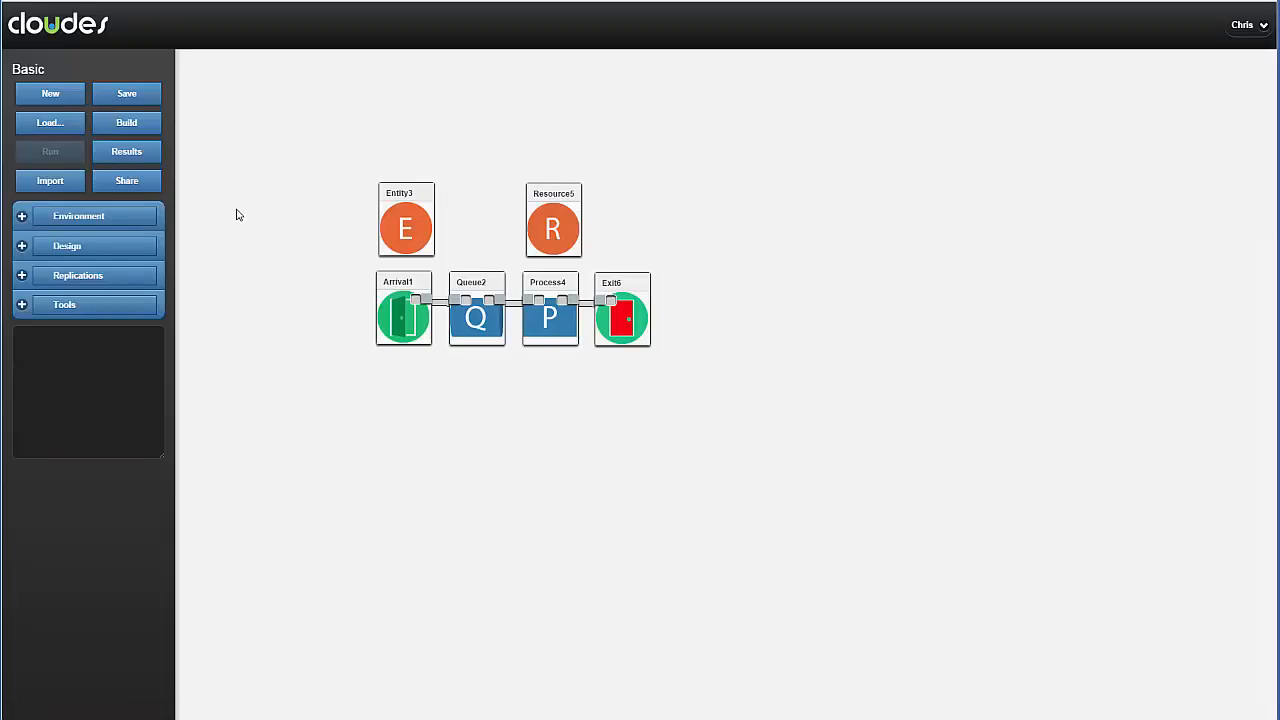
left_click(406, 220)
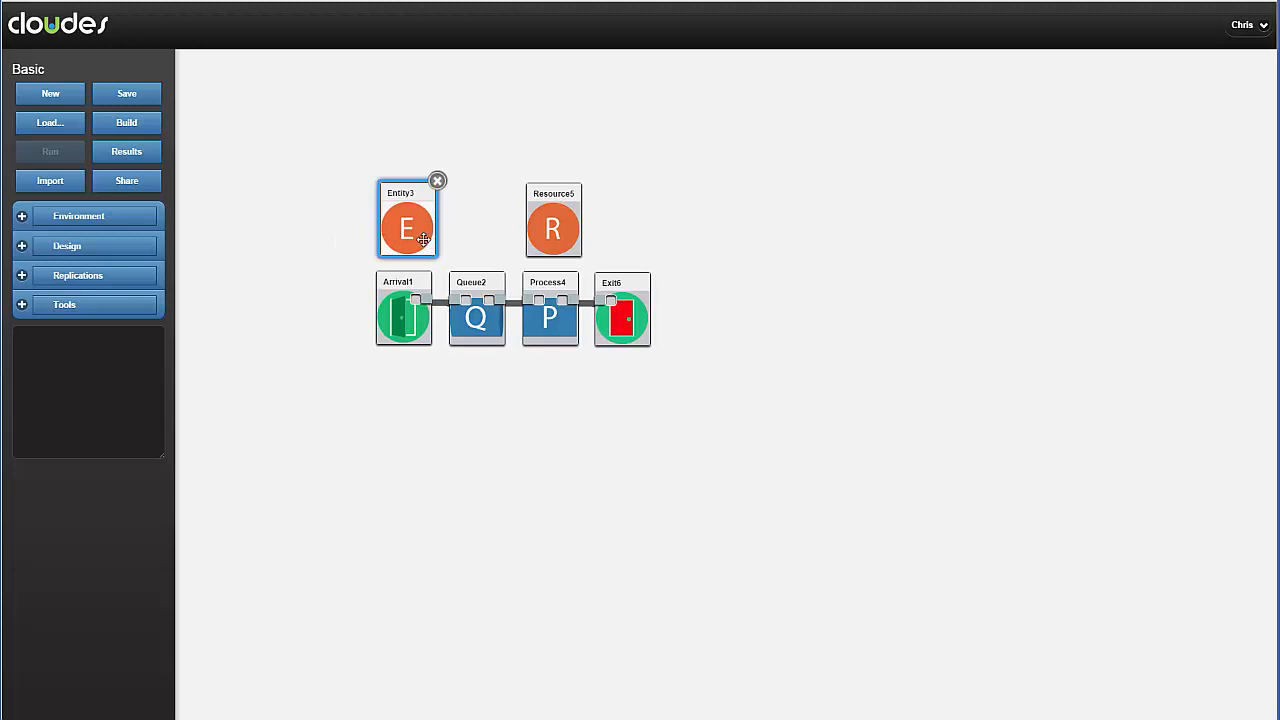
left_click_drag(408, 230, 410, 188)
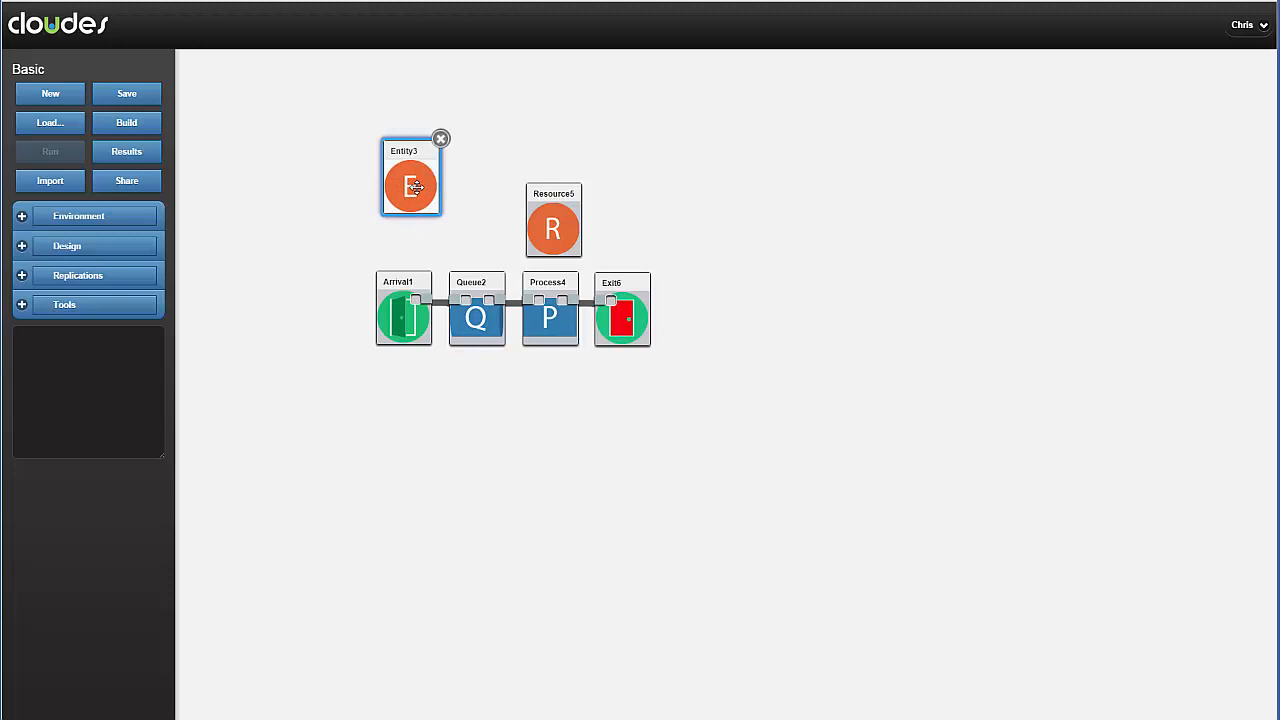
double_click(410, 184)
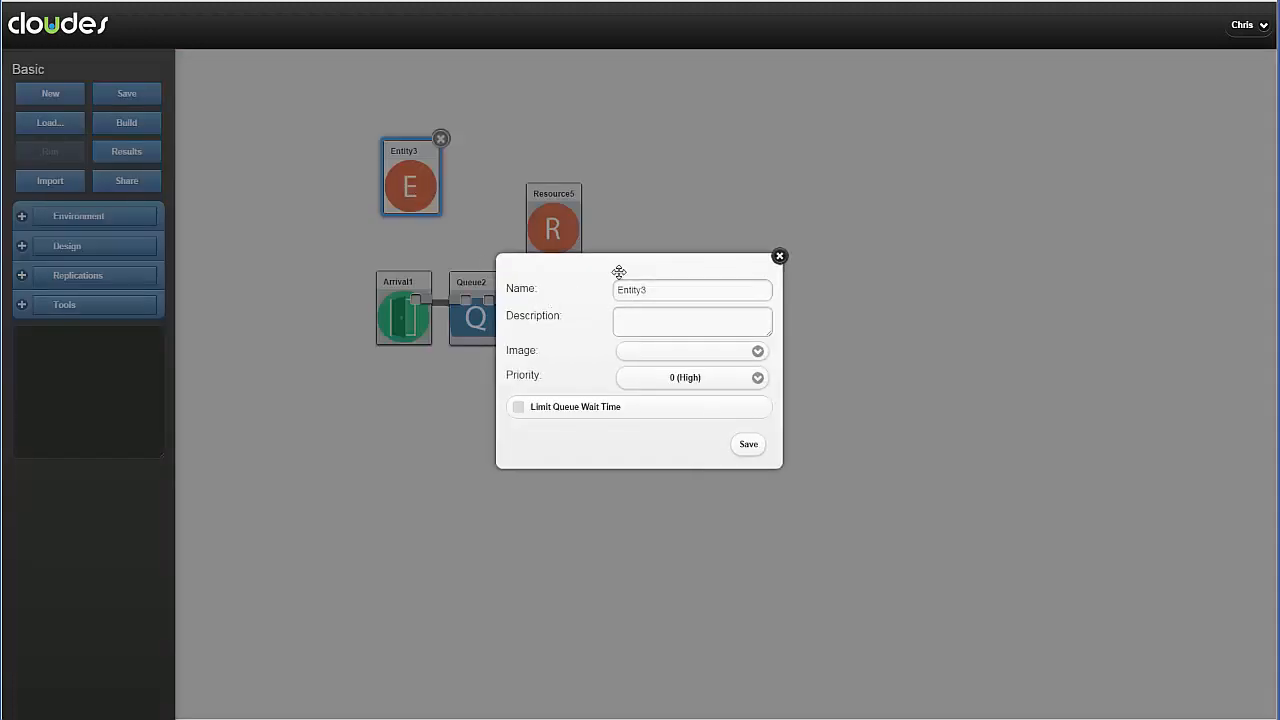
left_click(690, 376)
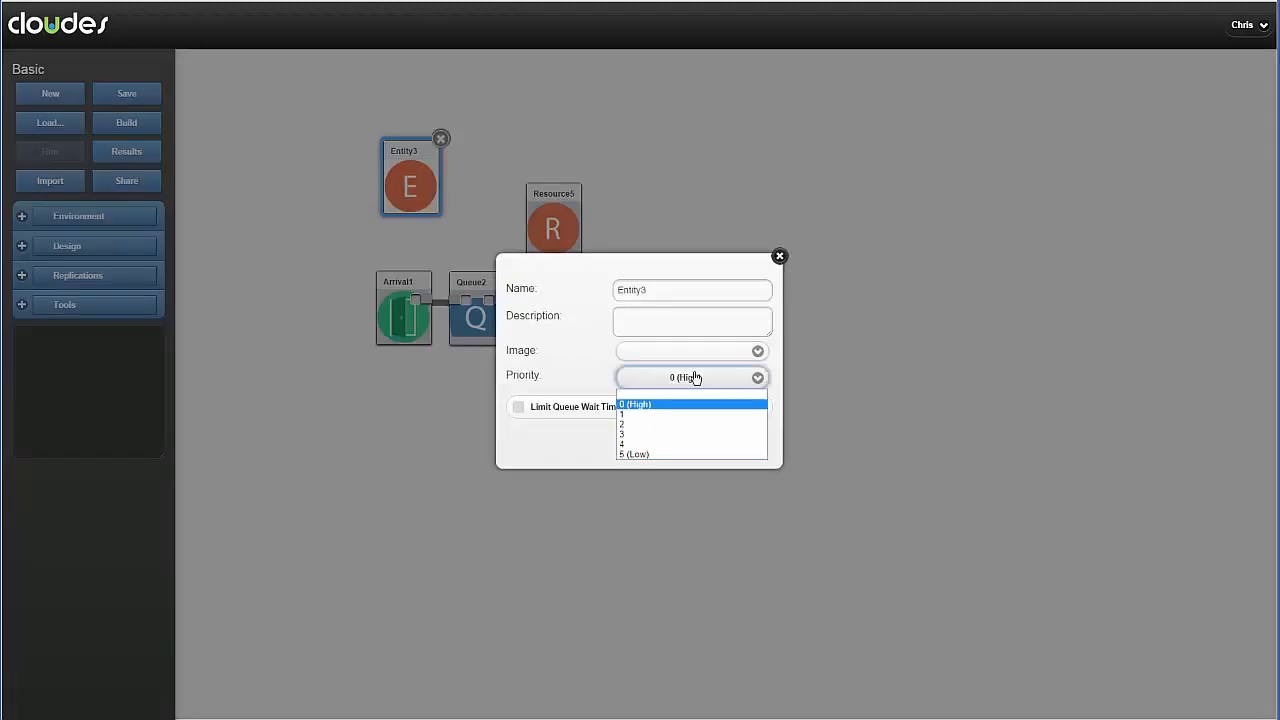
left_click(780, 256)
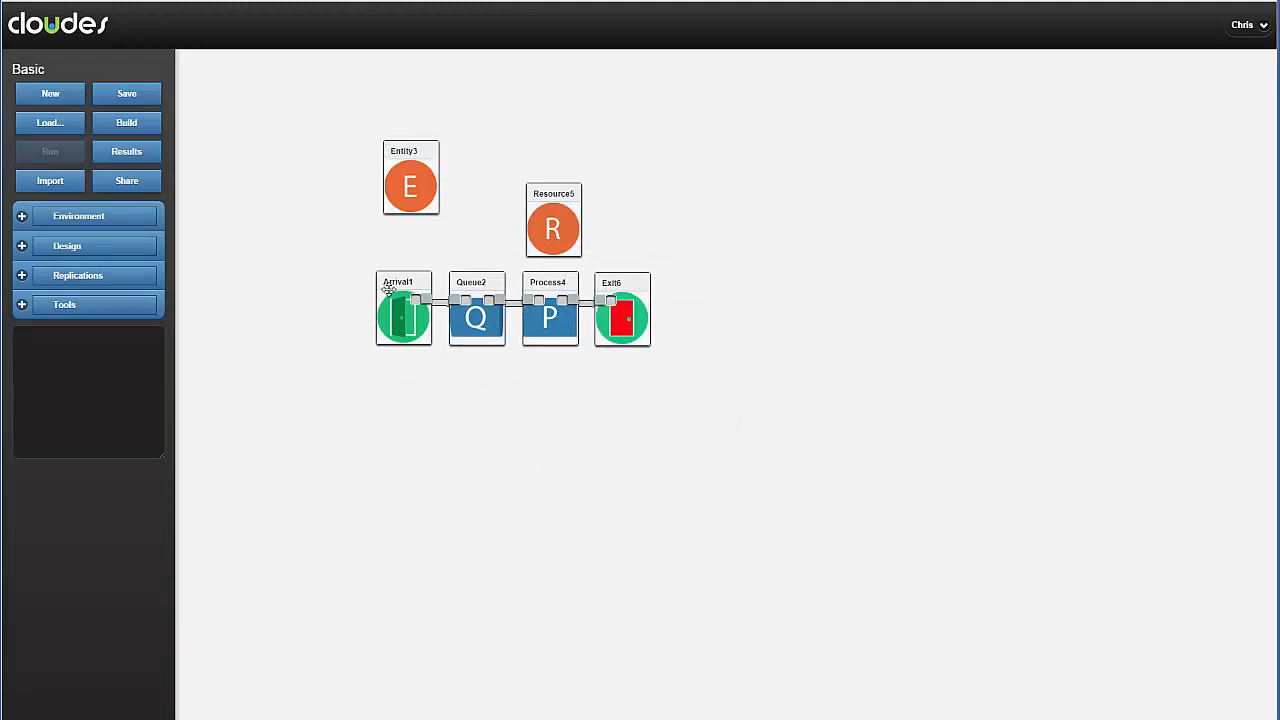
double_click(404, 316)
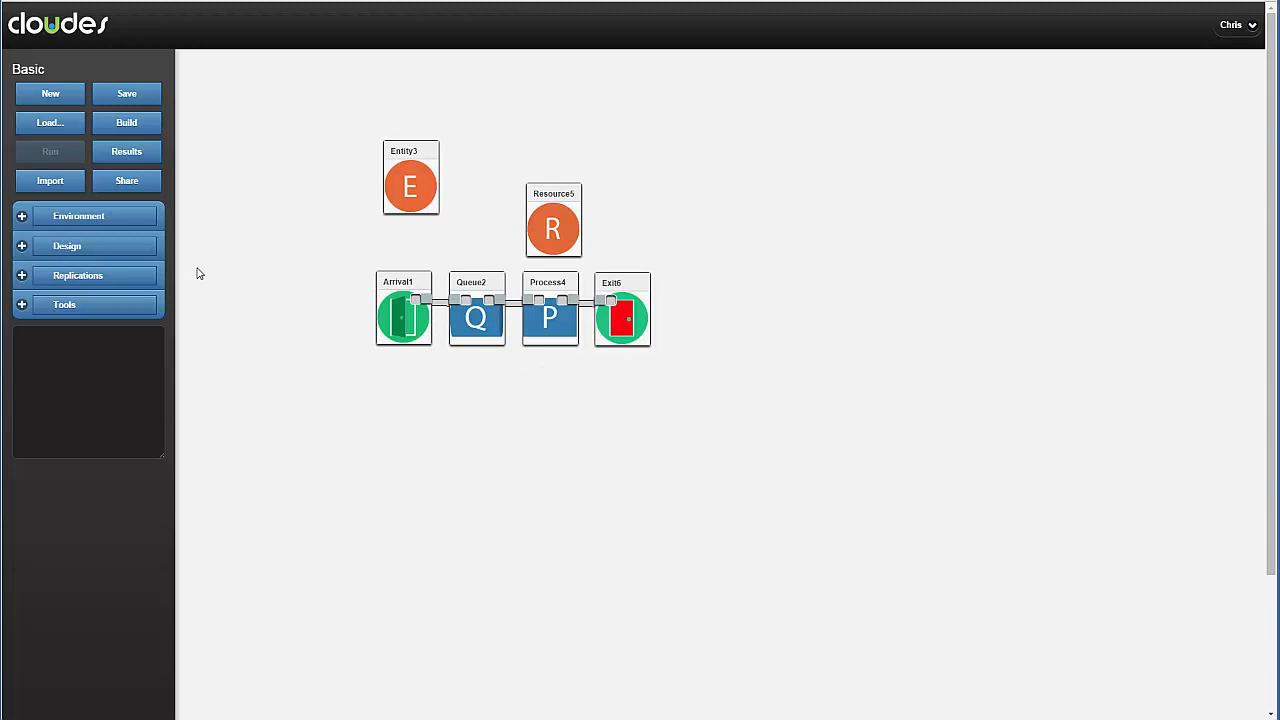
Place a second arrival block, Arrival7, below Arrival1 from the Design palette, feeding Queue2
left_click(78, 216)
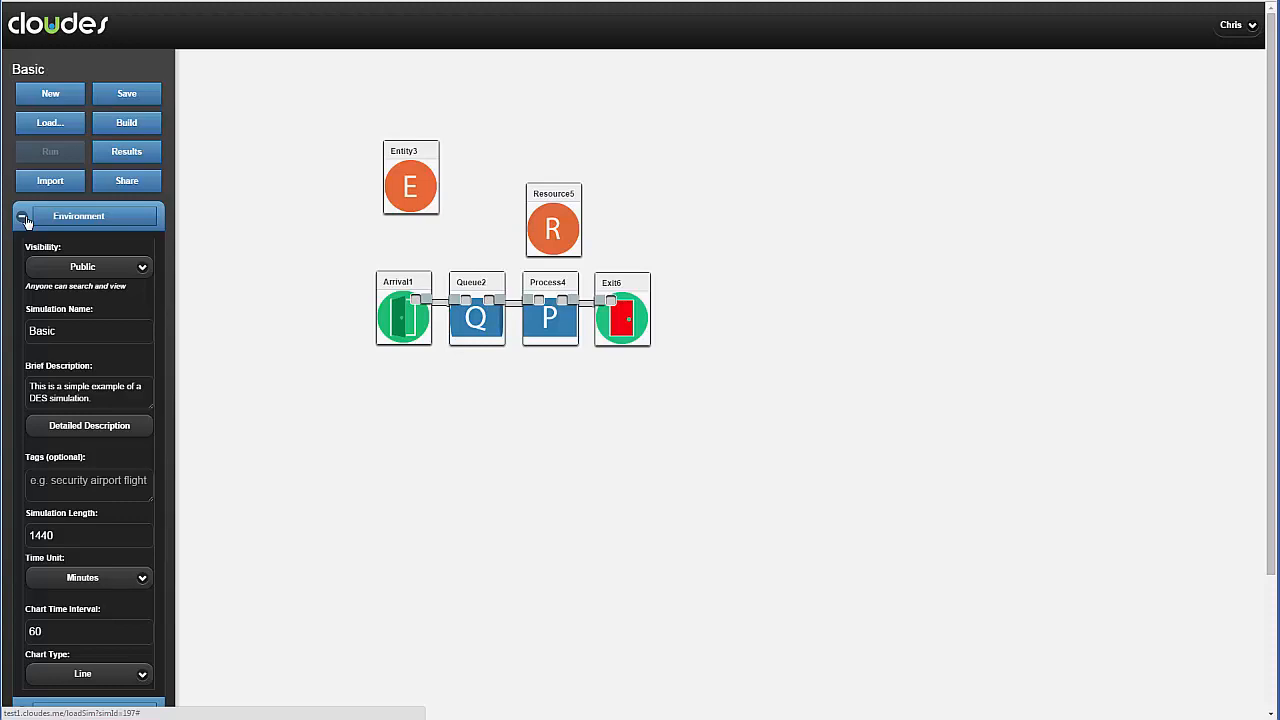
left_click(78, 216)
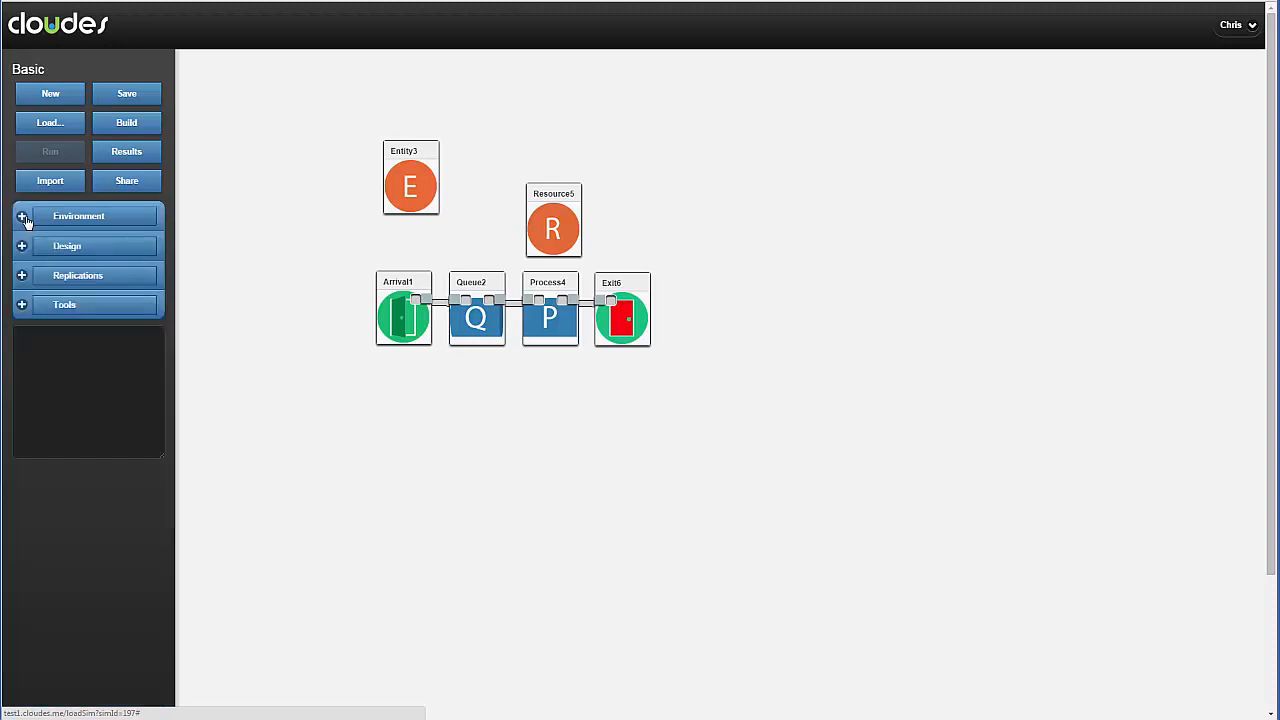
left_click(66, 244)
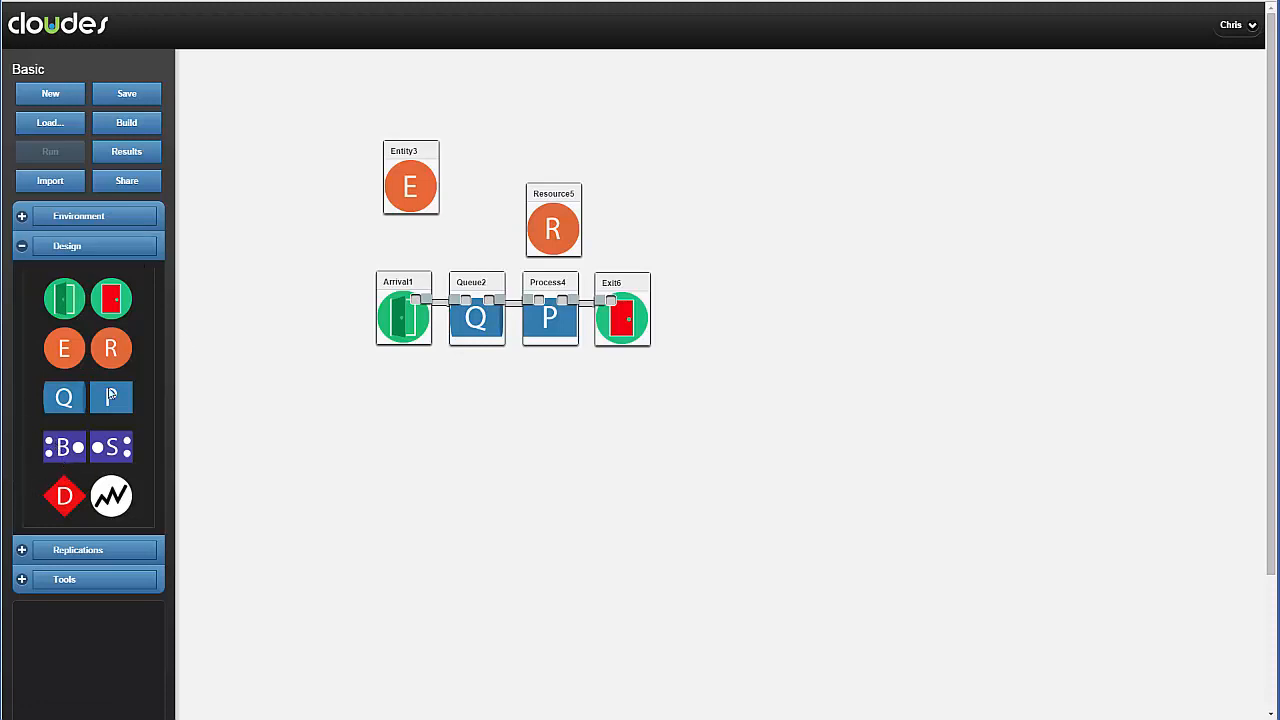
mouse_move(64, 348)
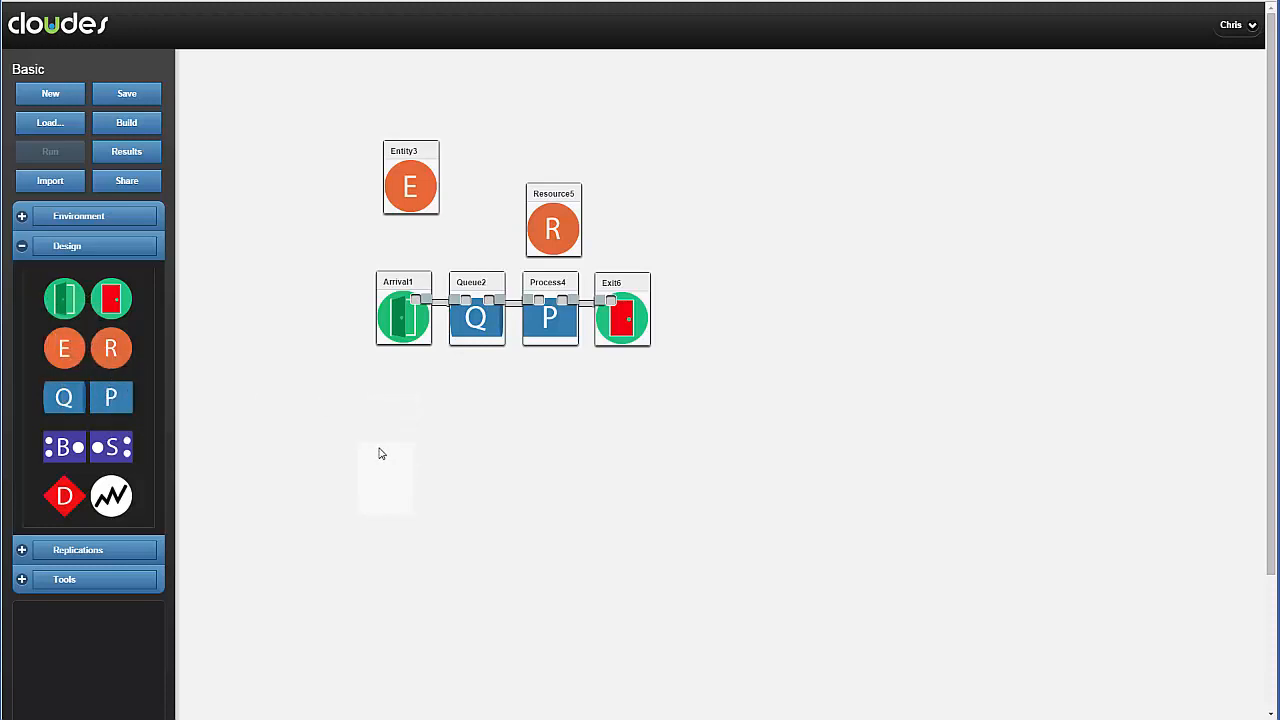
left_click_drag(64, 298, 406, 484)
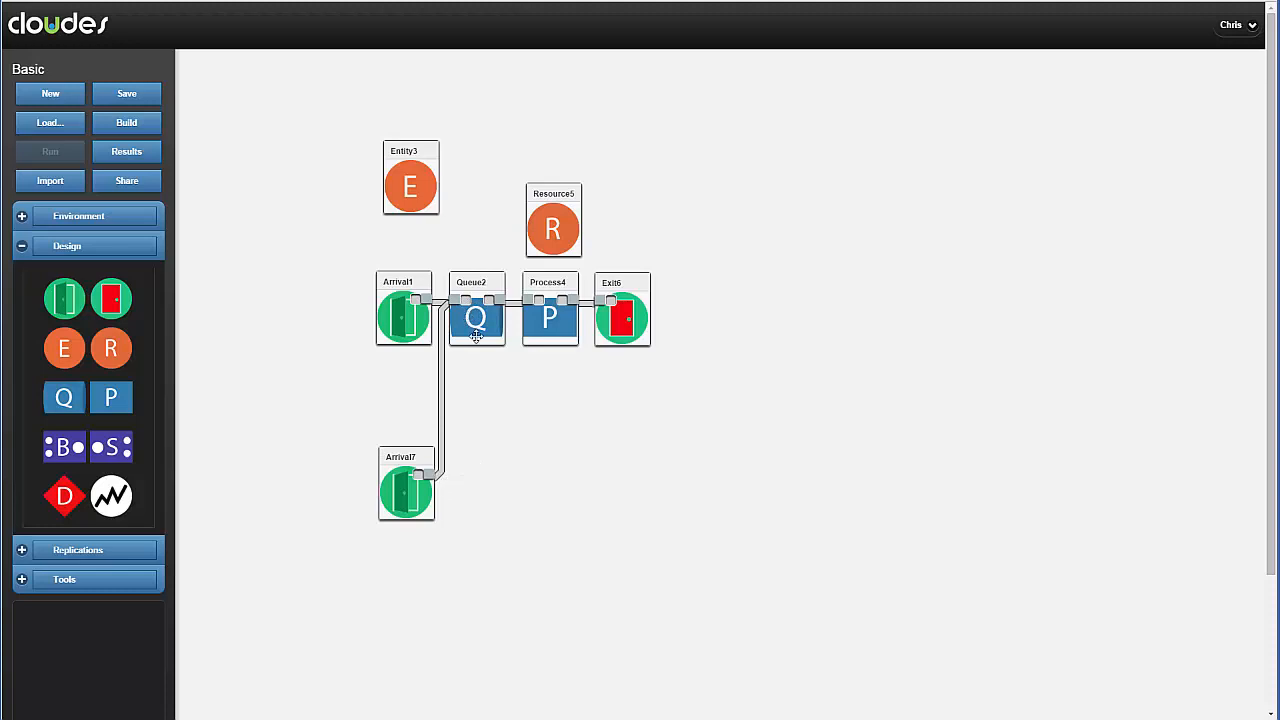
mouse_move(330, 424)
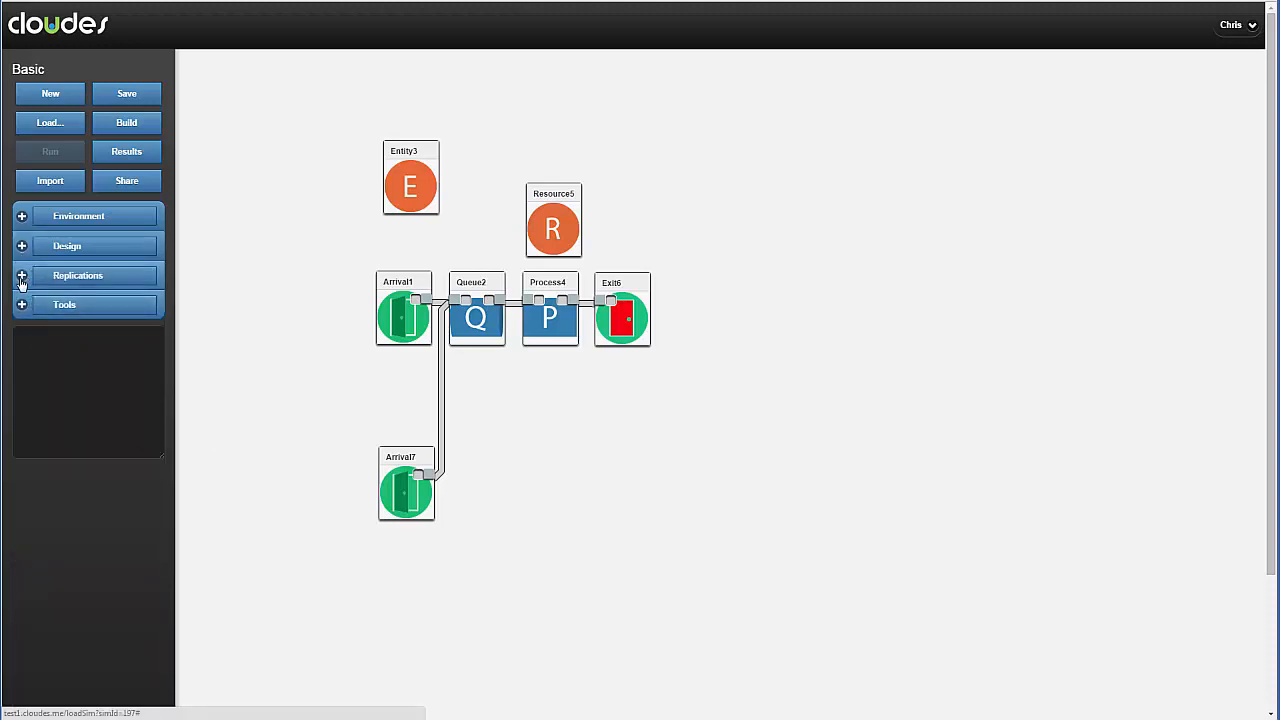
Inspect the replication settings (fixed seed 3) and expand the counter tools
left_click(76, 276)
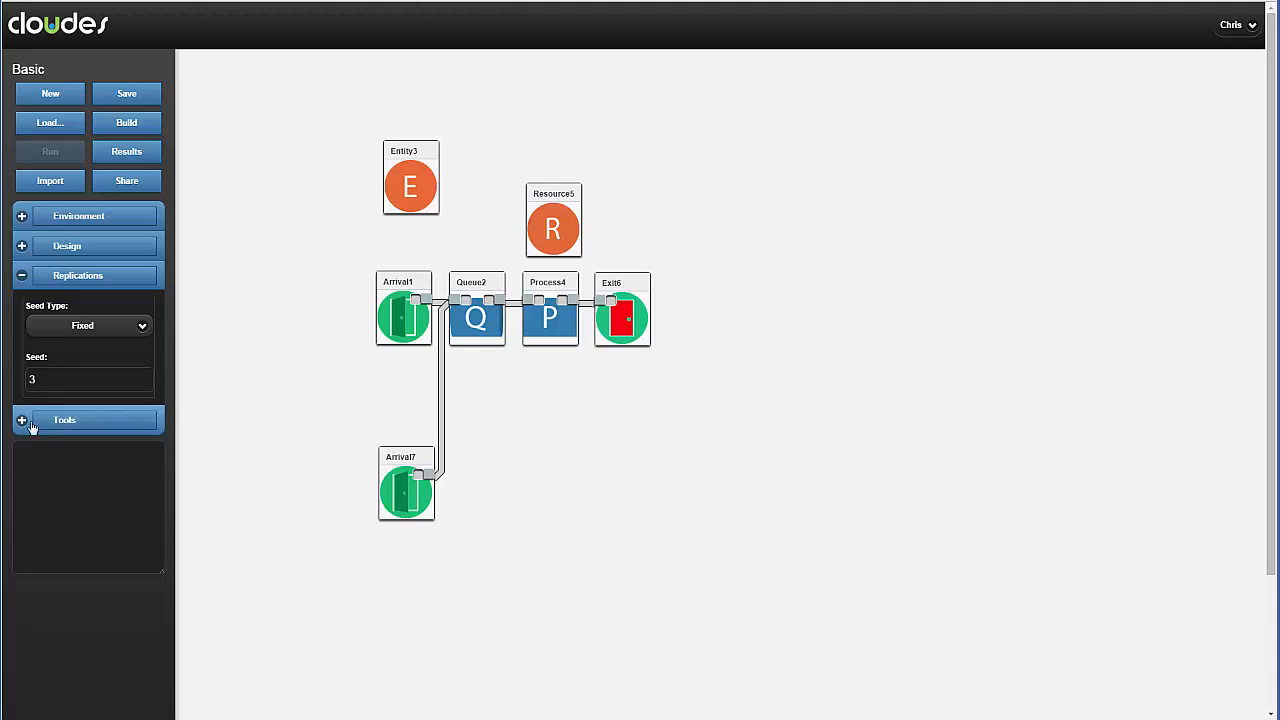
left_click(88, 304)
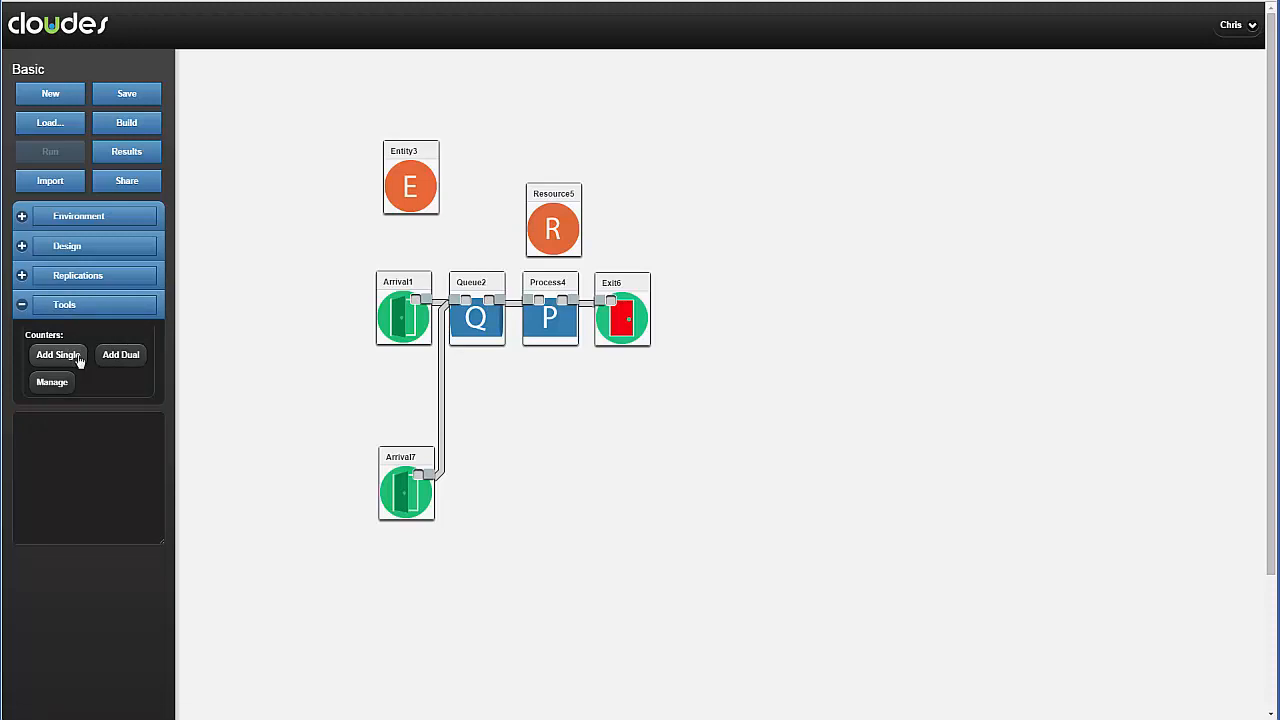
Create single counter Counter13, time and record arrivals, then save it
left_click(56, 354)
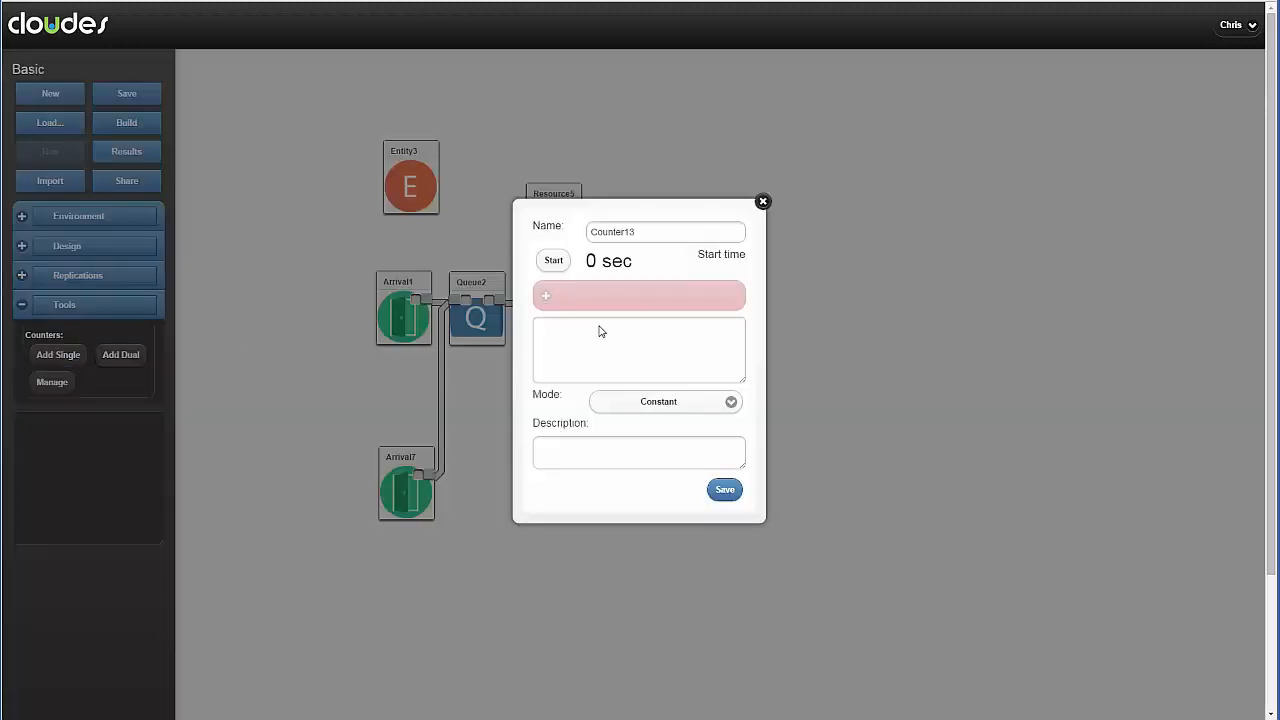
left_click(552, 260)
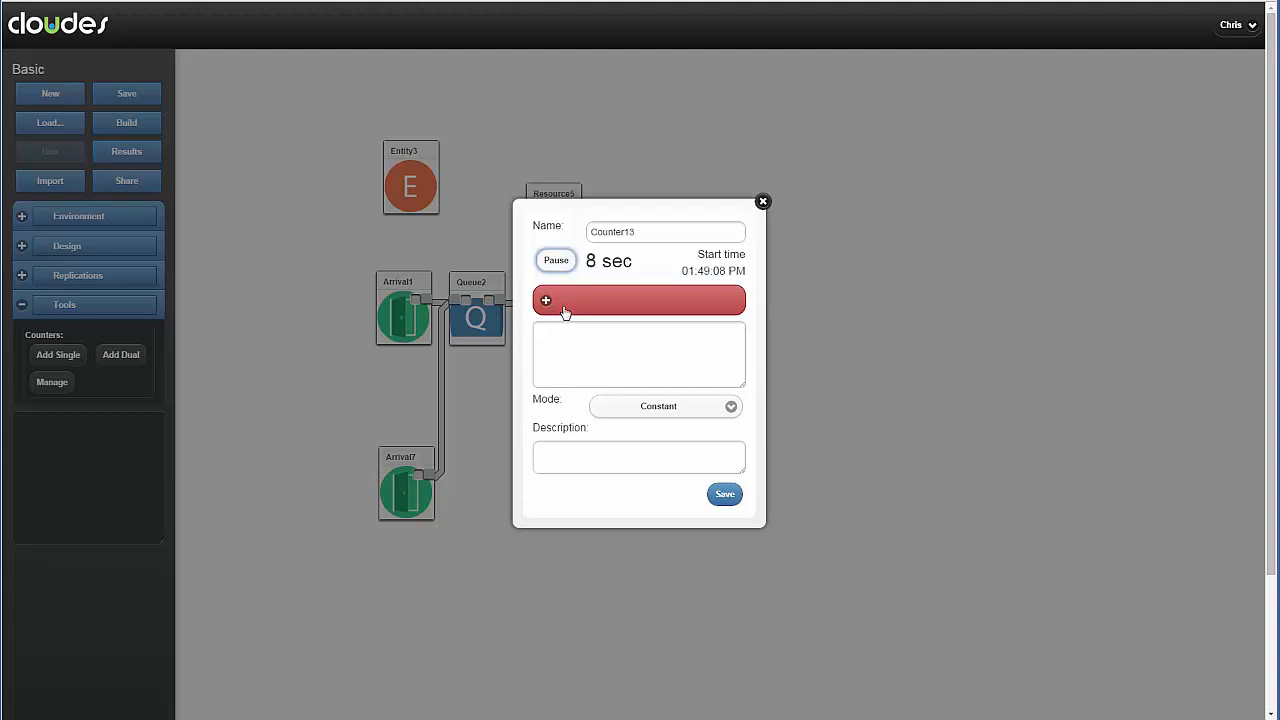
left_click(546, 300)
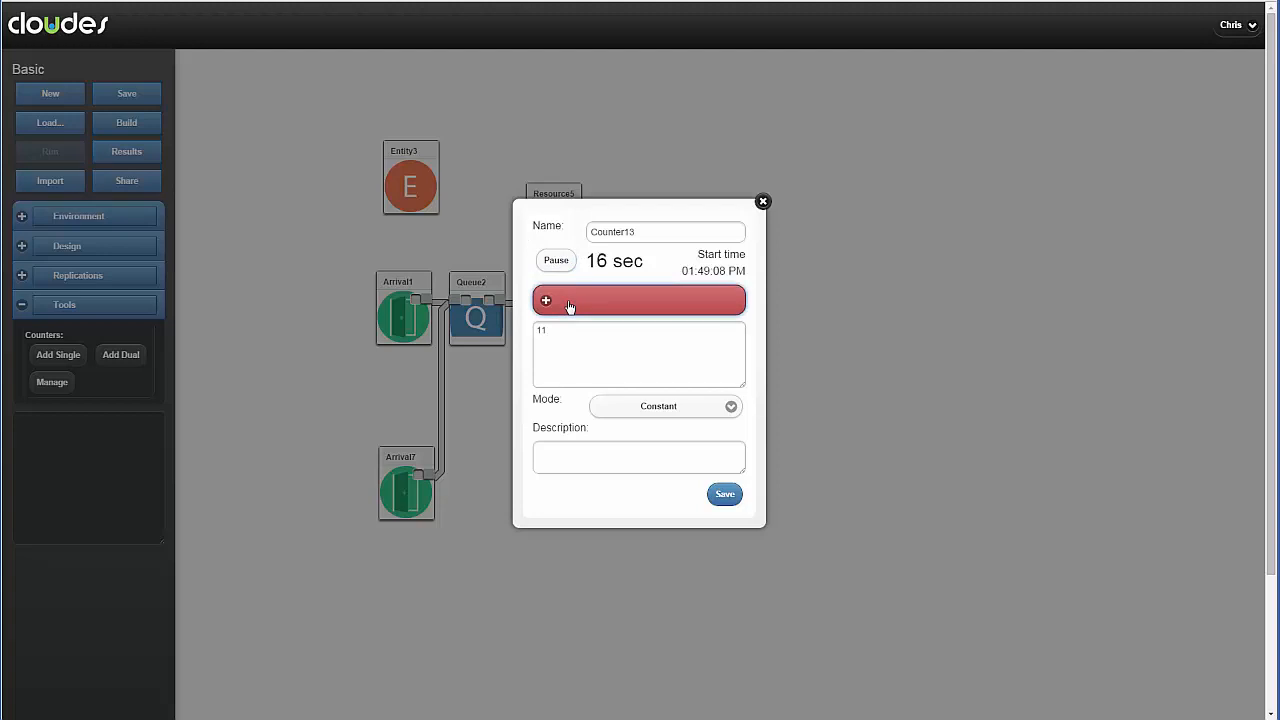
left_click(546, 300)
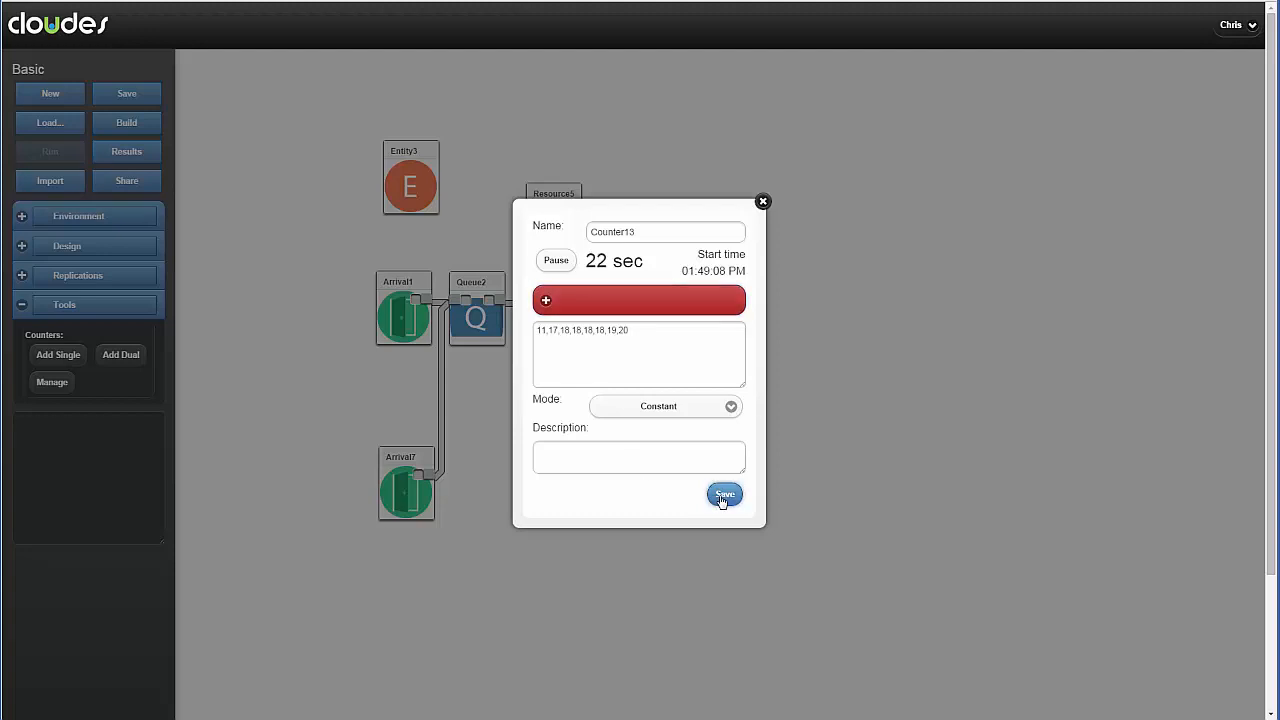
left_click(724, 496)
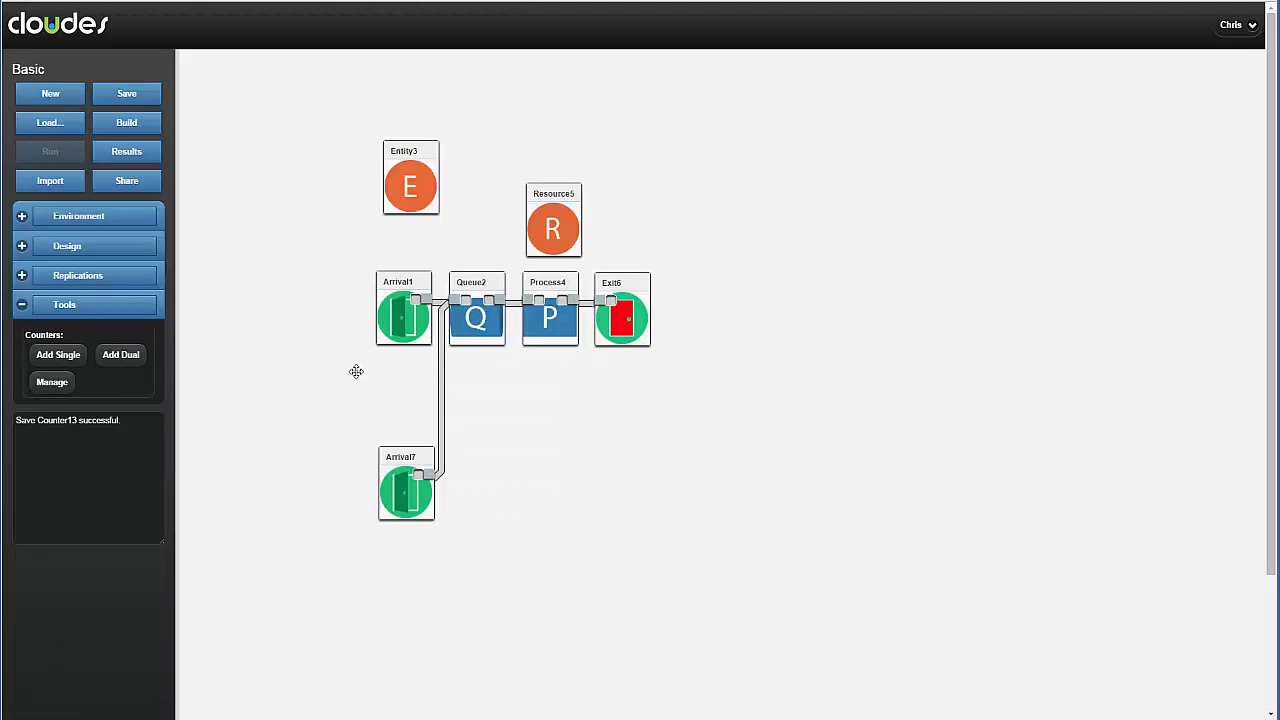
left_click(52, 382)
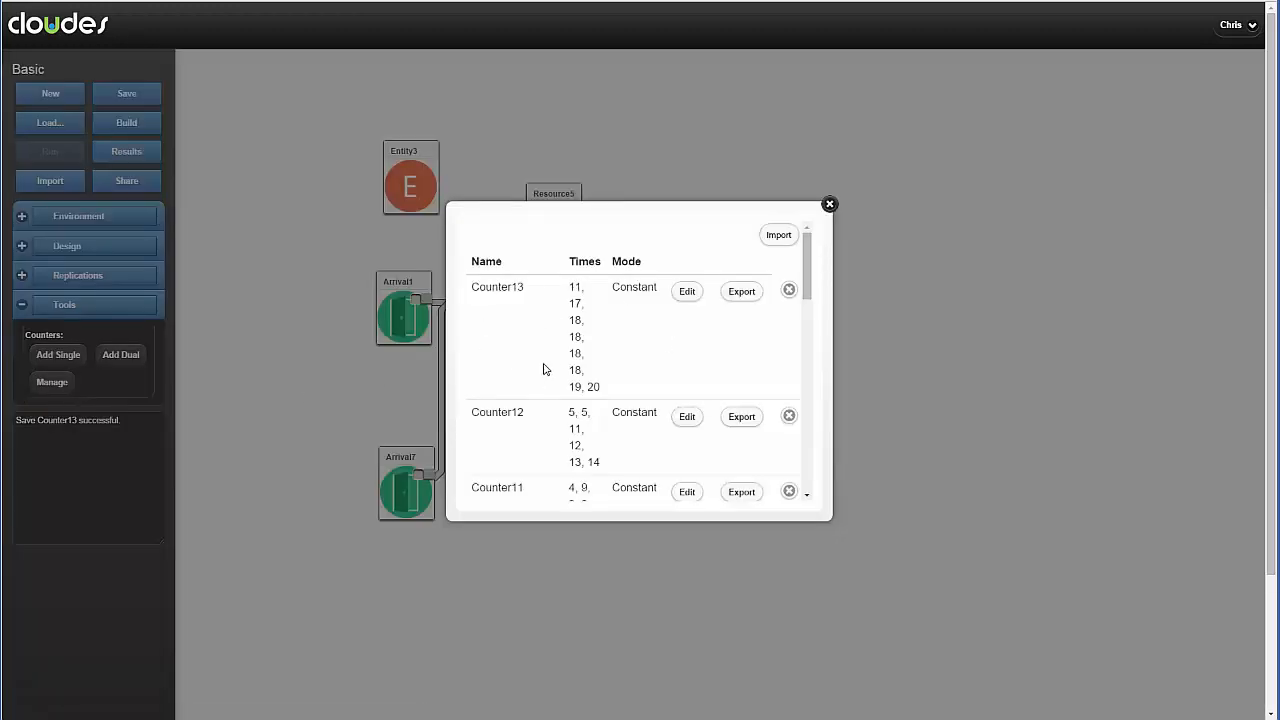
scroll("down", 3)
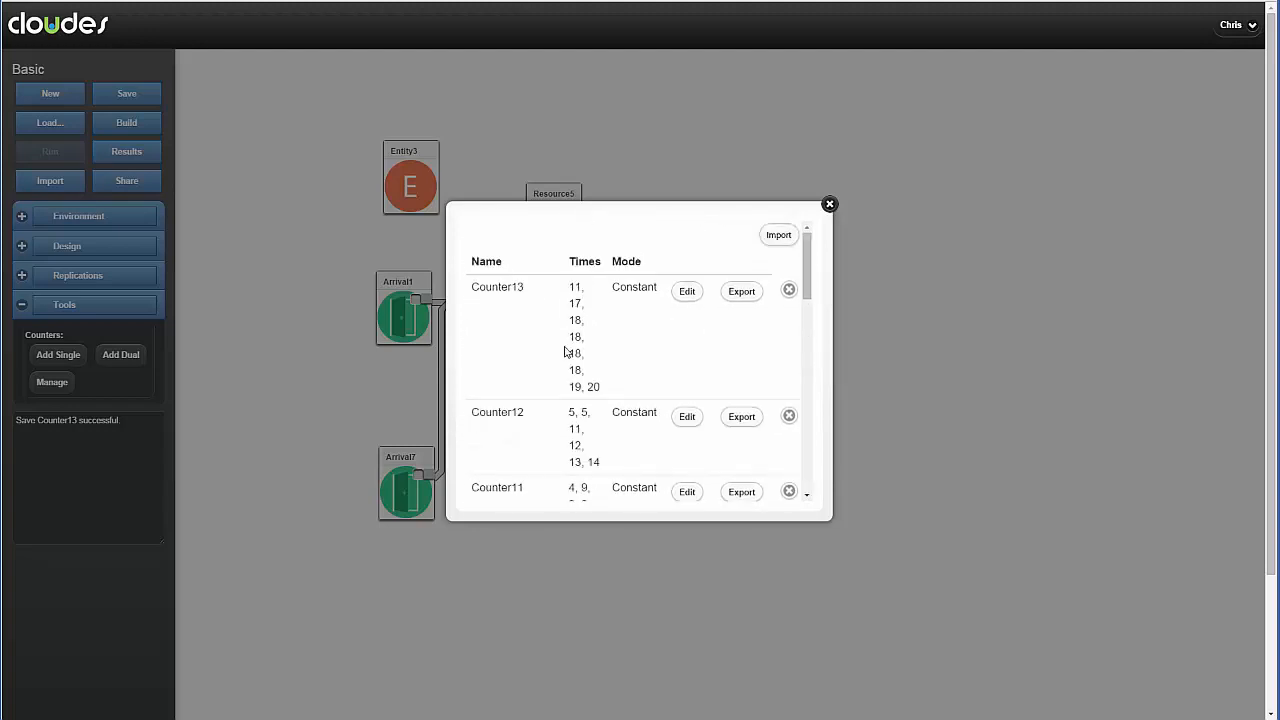
left_click(828, 204)
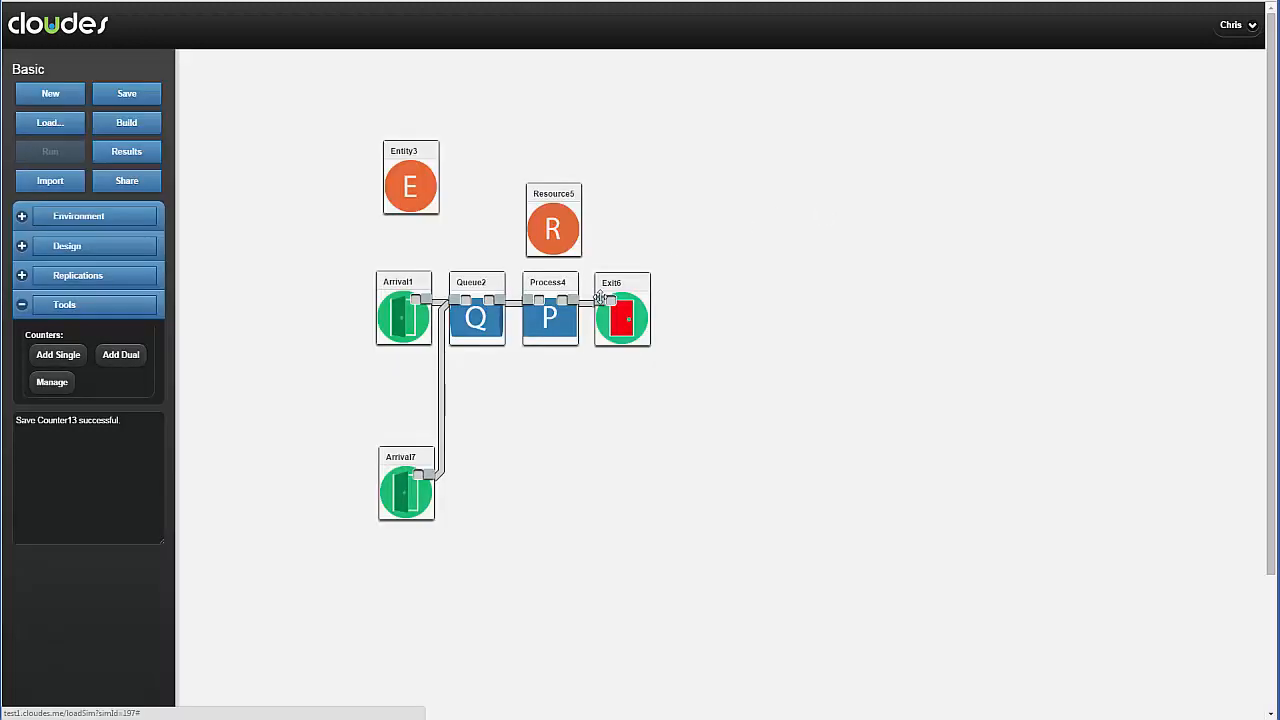
mouse_move(538, 482)
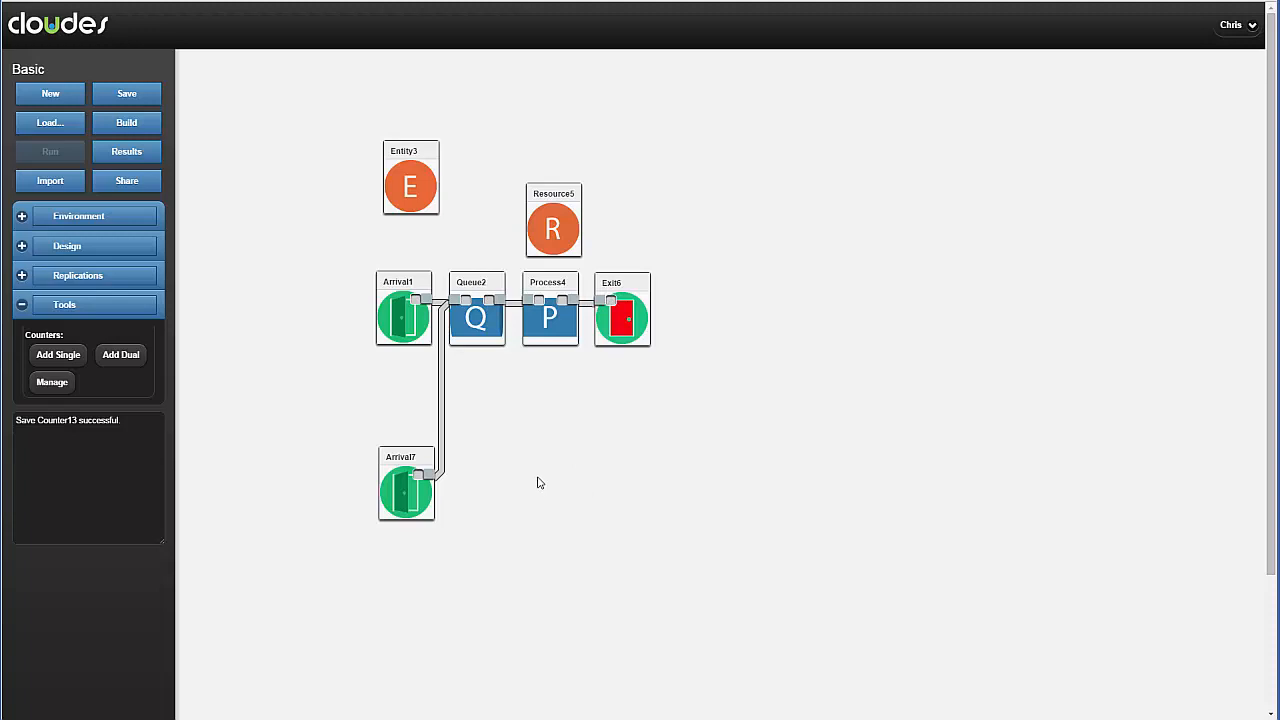
mouse_move(544, 456)
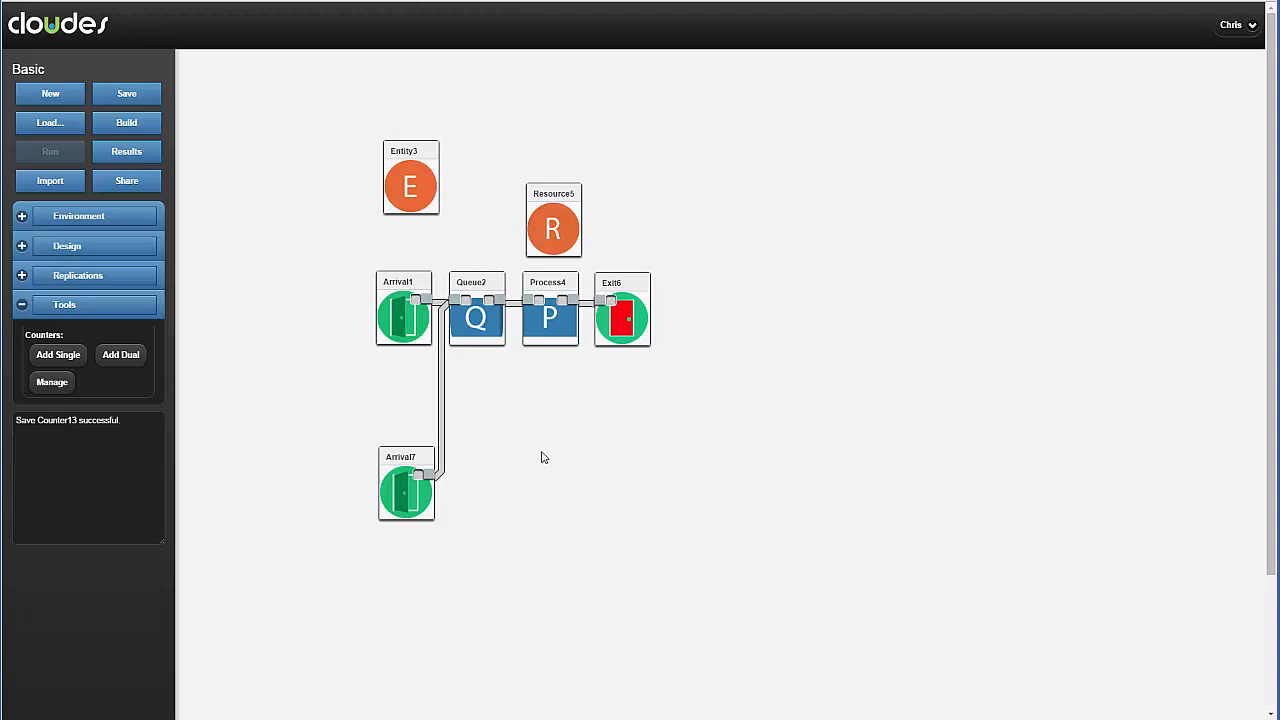
mouse_move(186, 228)
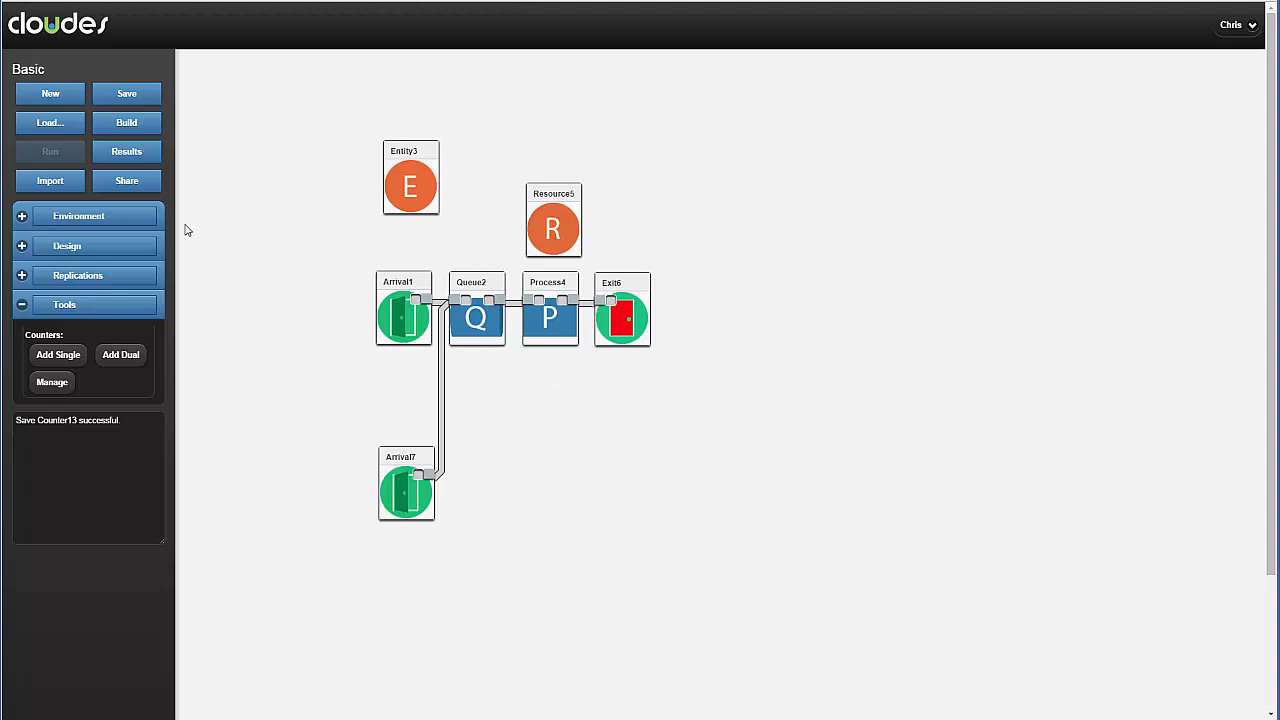
Save the Basic simulation with the new Arrival7 link
left_click(126, 94)
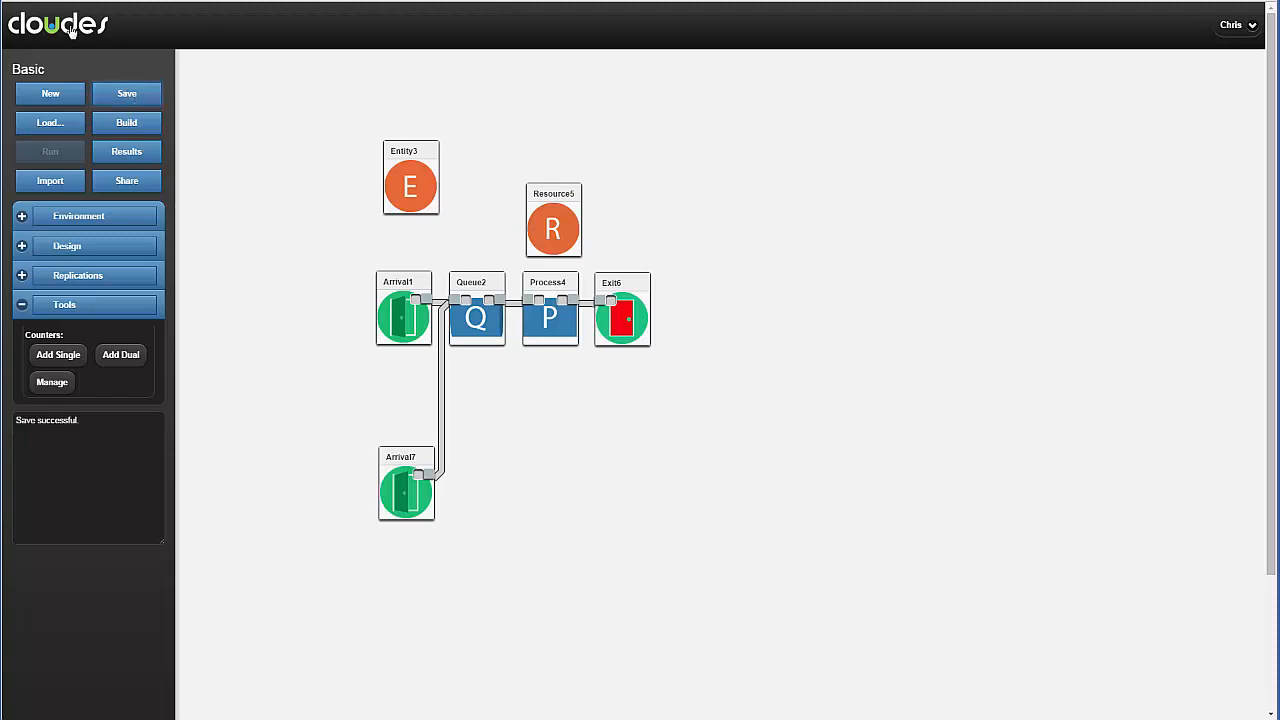
Return to the home gallery and delete the saved Basic simulation, confirming the deletion
left_click(48, 122)
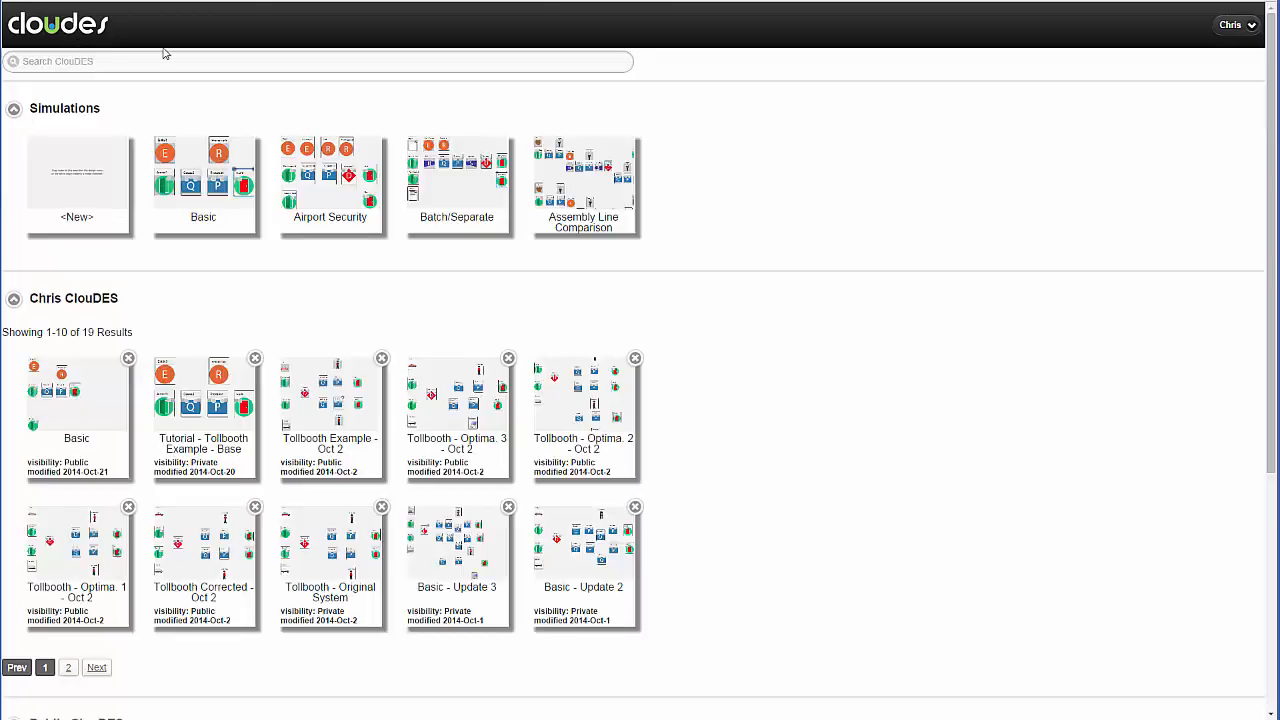
mouse_move(128, 404)
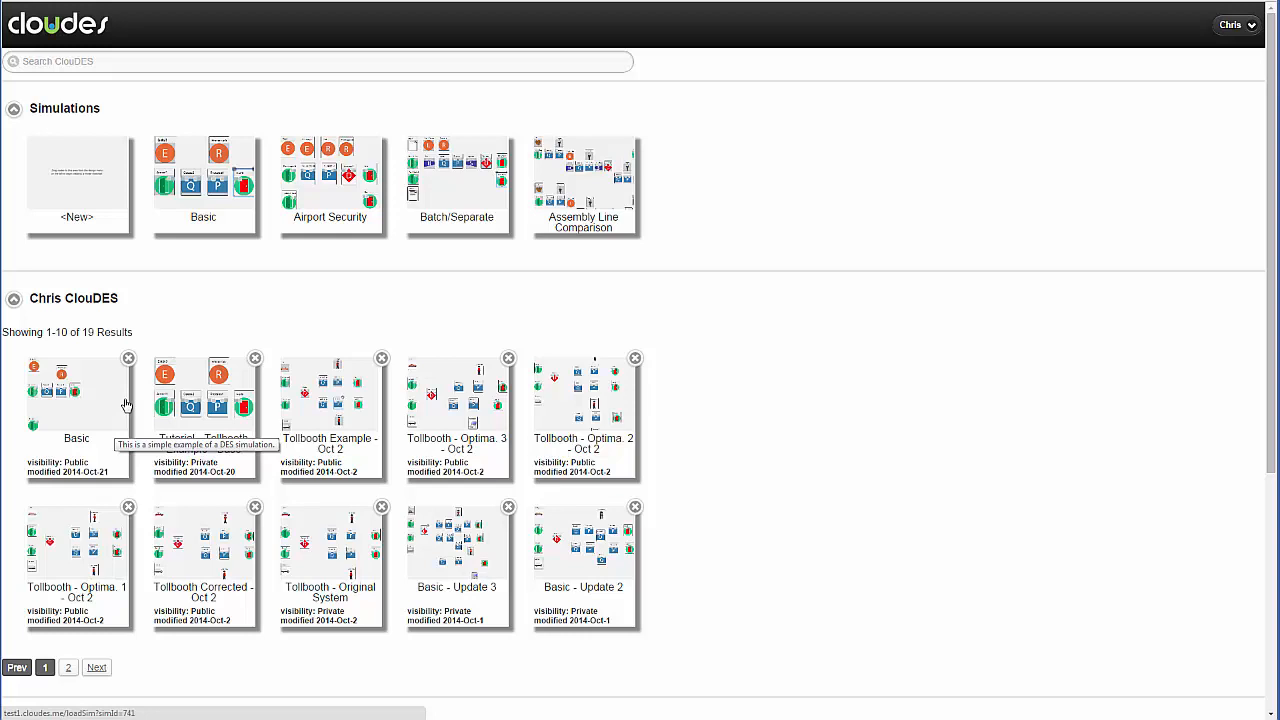
mouse_move(118, 376)
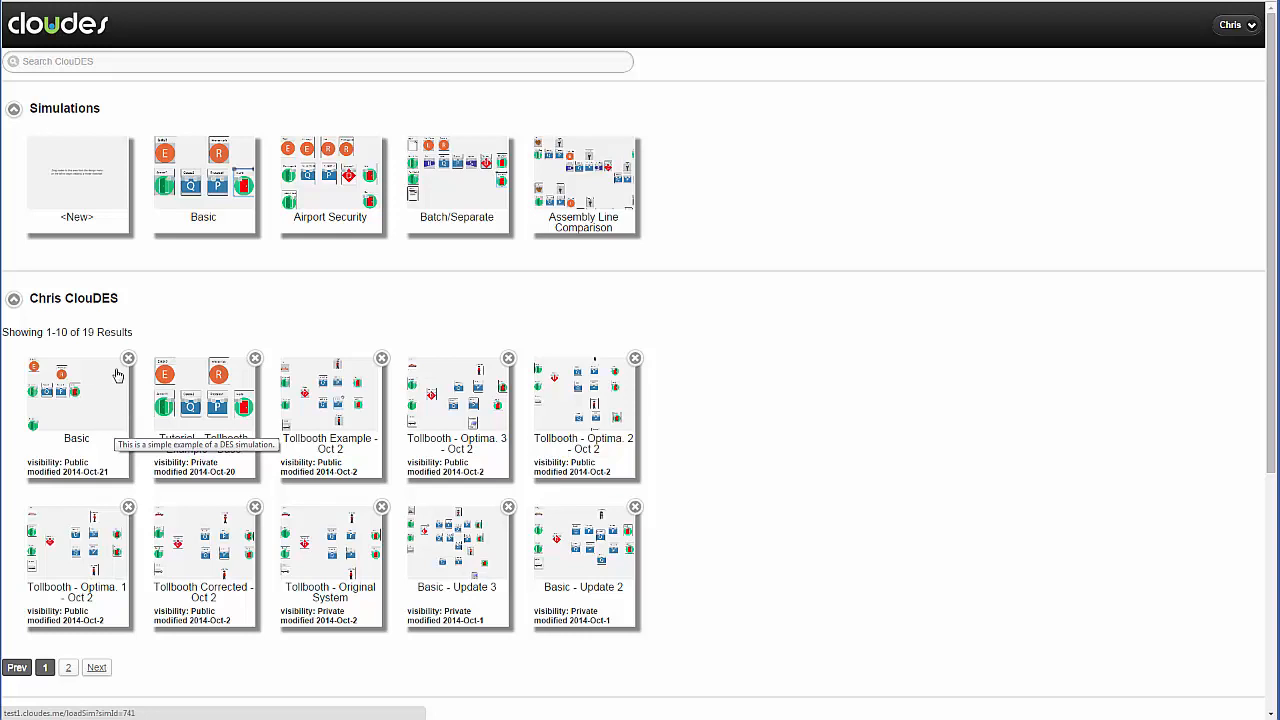
left_click(128, 358)
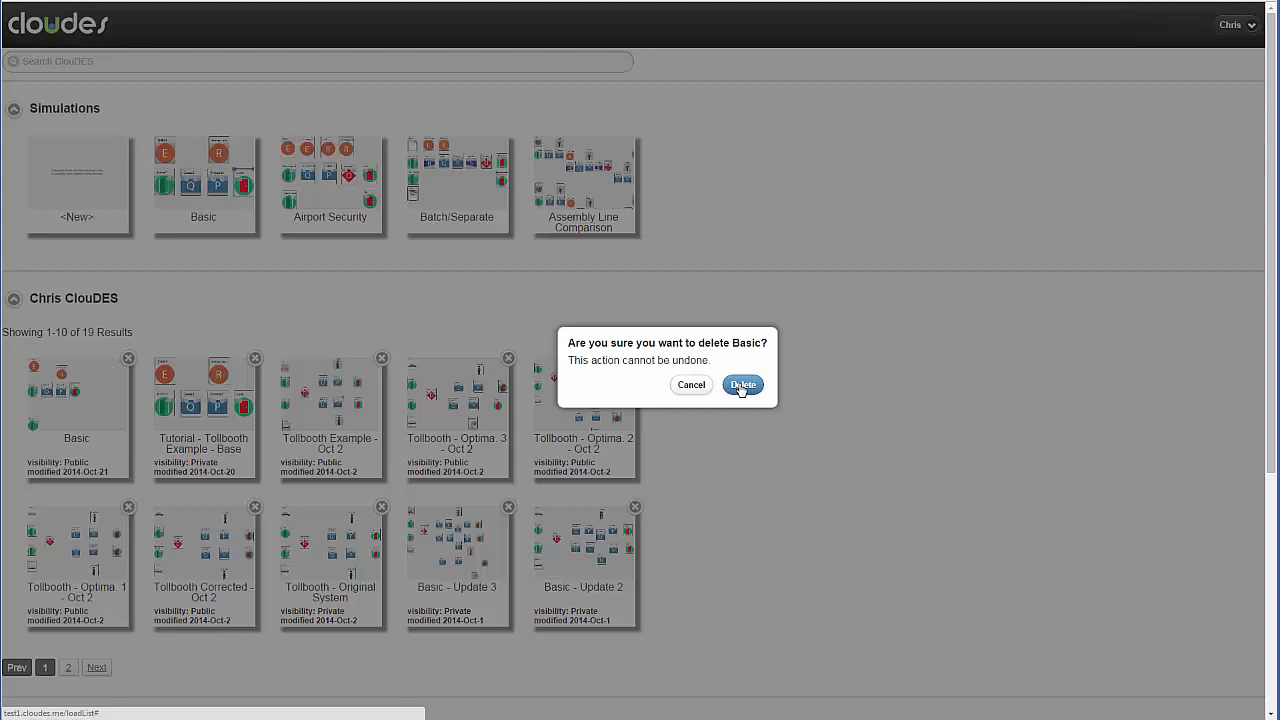
left_click(744, 384)
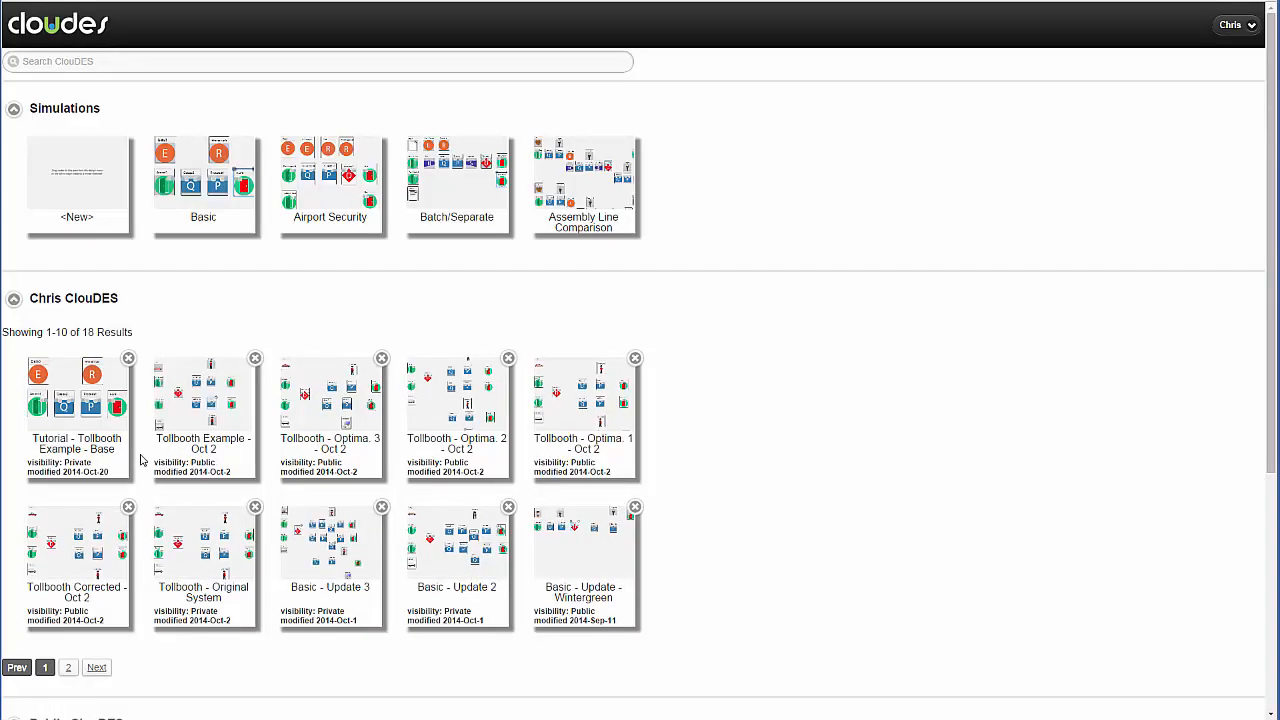
mouse_move(252, 494)
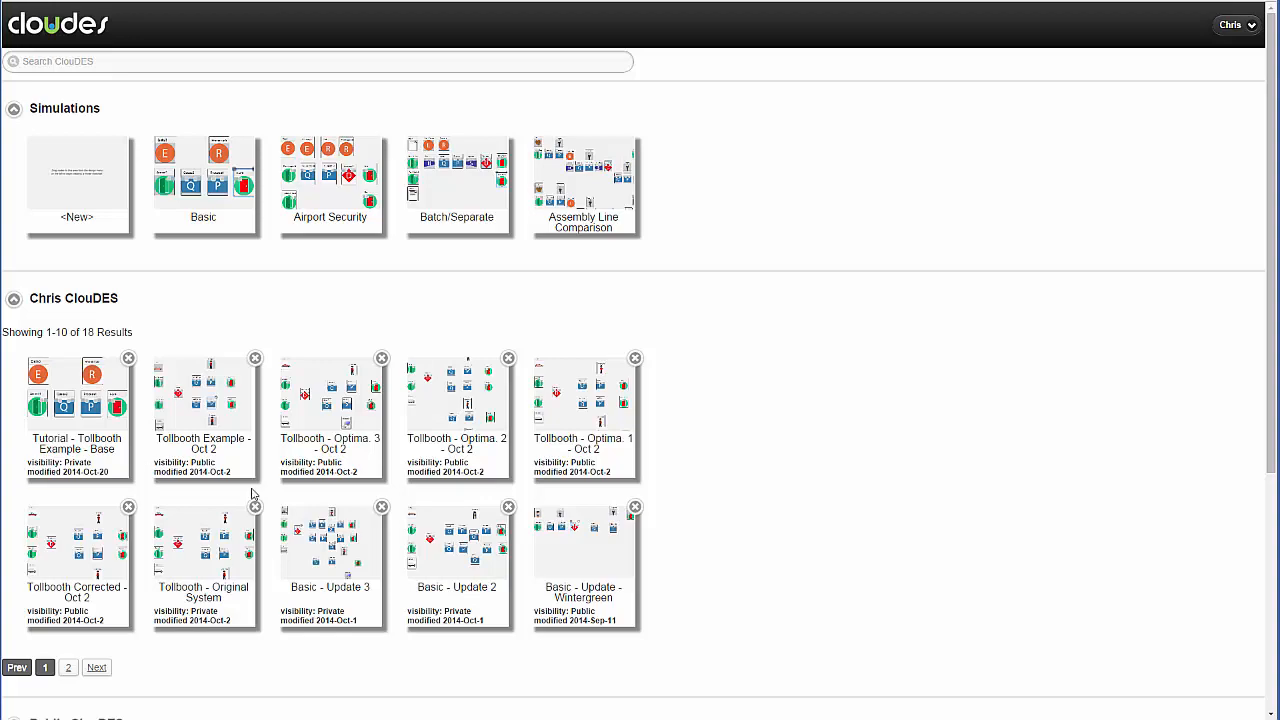
scroll("down", 3)
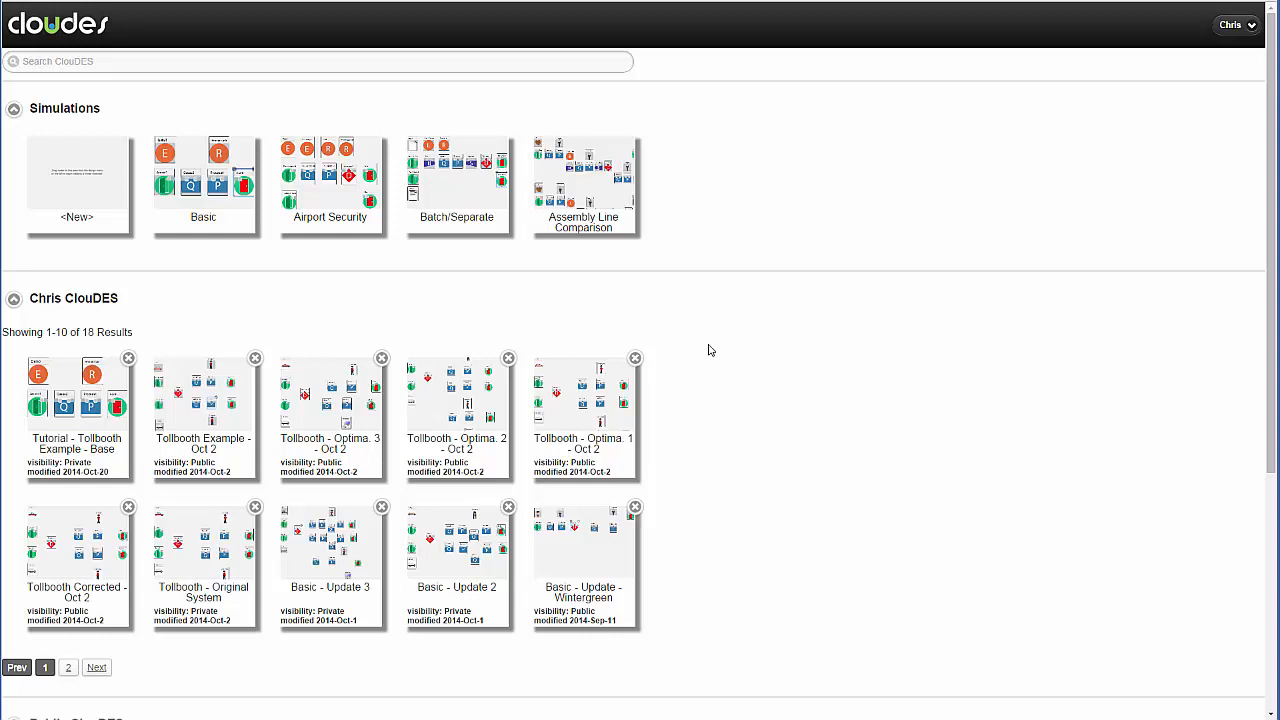
mouse_move(1256, 404)
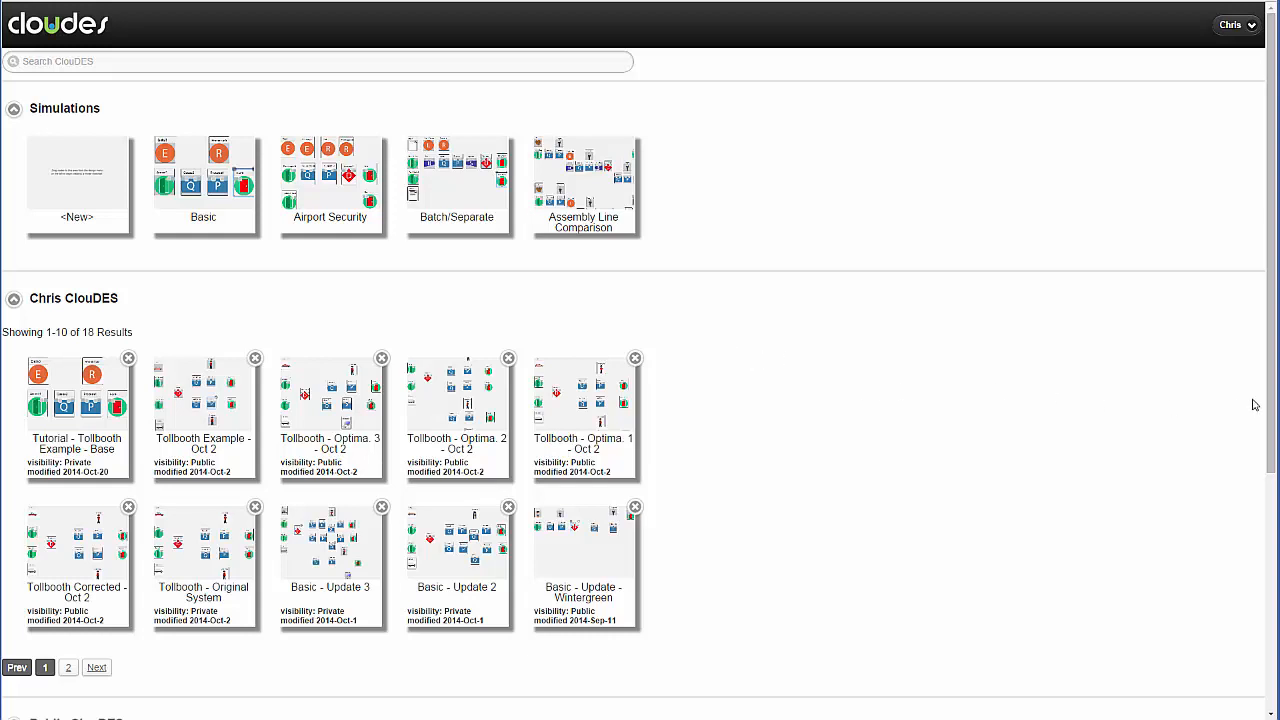